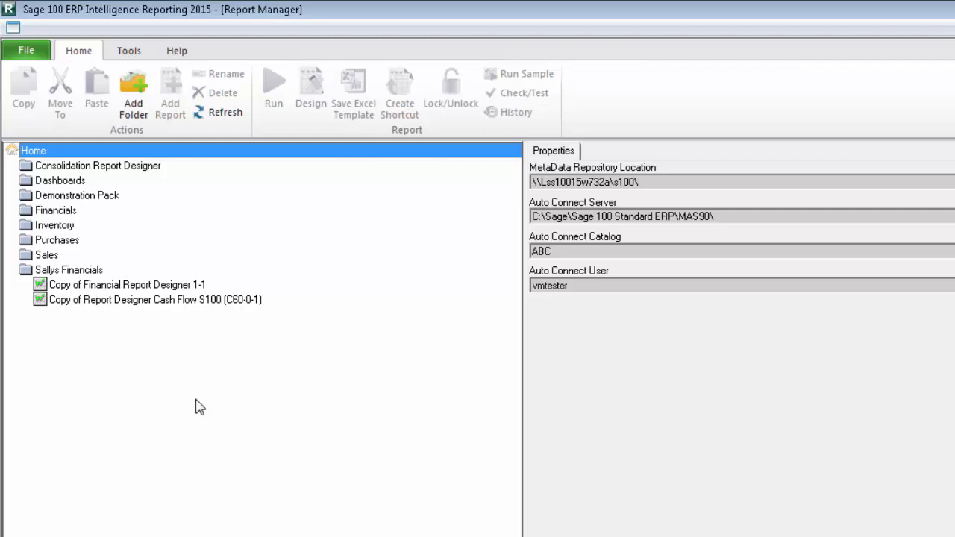
# Rename the copied report 'Financial Report Designer Balance Sheet', keeping the original template name.
pyautogui.click(127, 284)
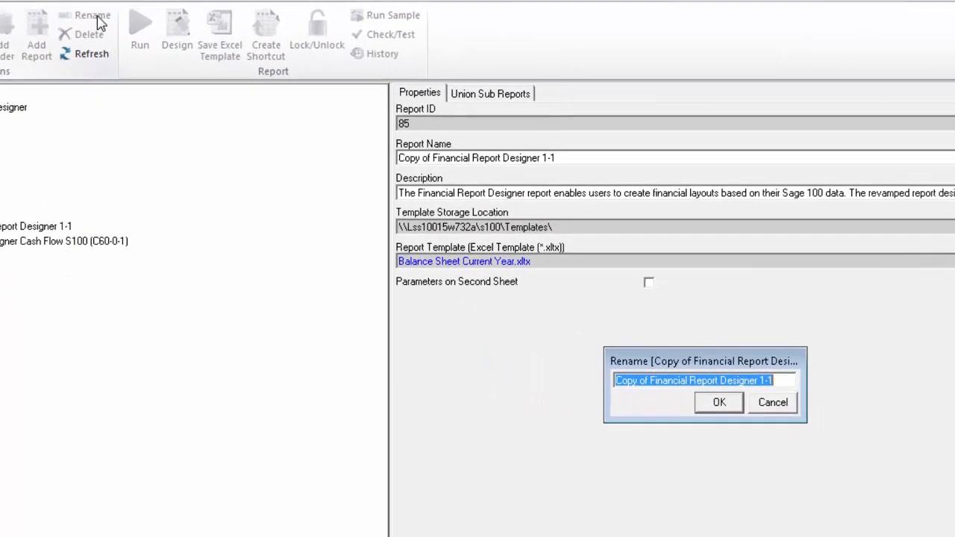
pyautogui.write('Financial Report')
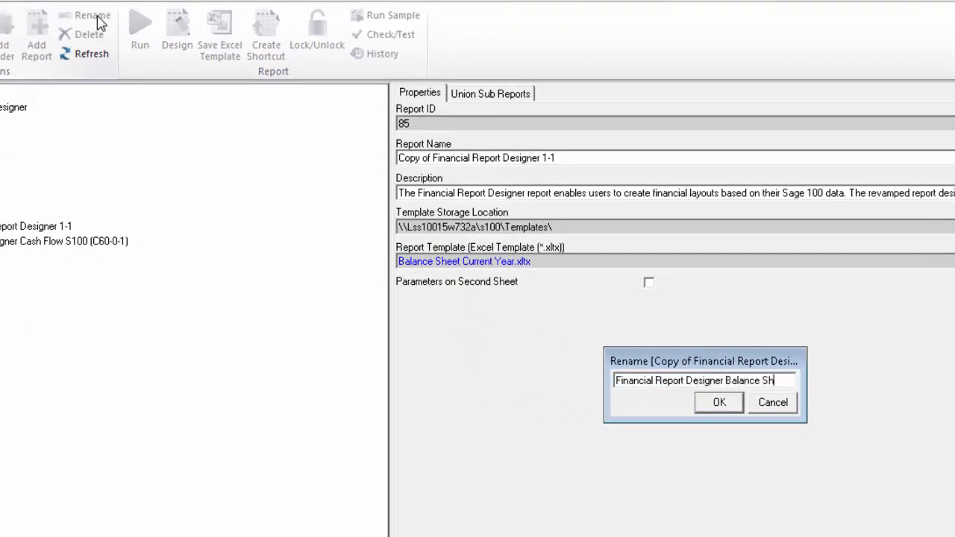
pyautogui.write('eet')
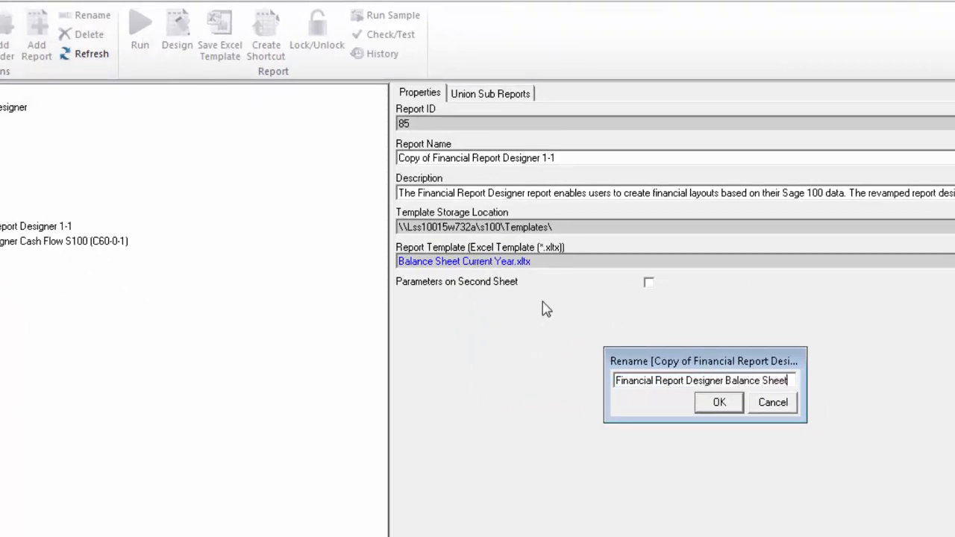
pyautogui.click(718, 403)
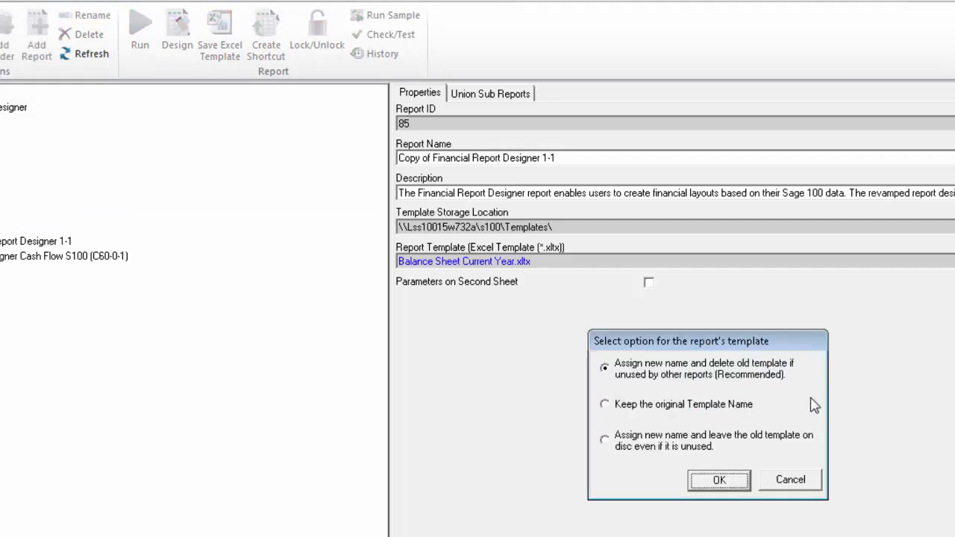
pyautogui.moveTo(847, 404)
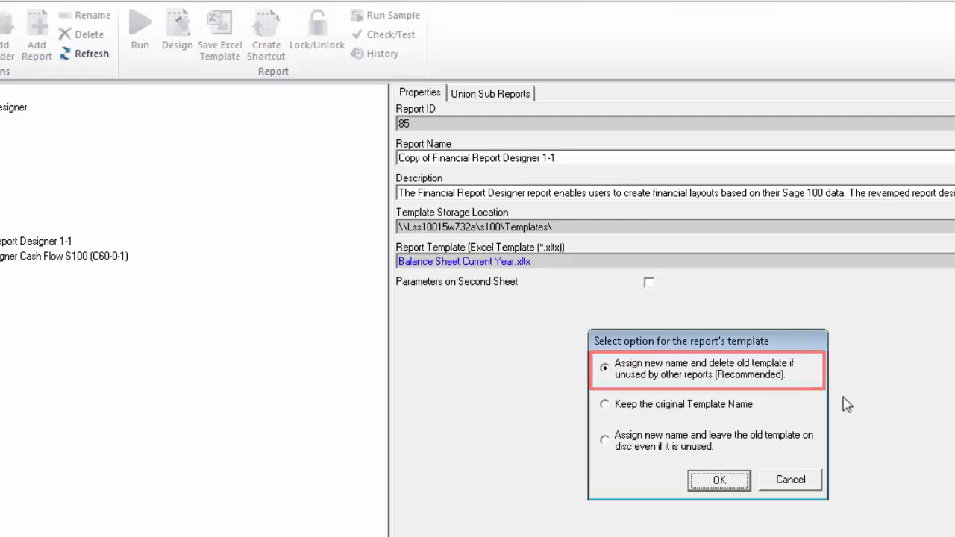
pyautogui.click(605, 404)
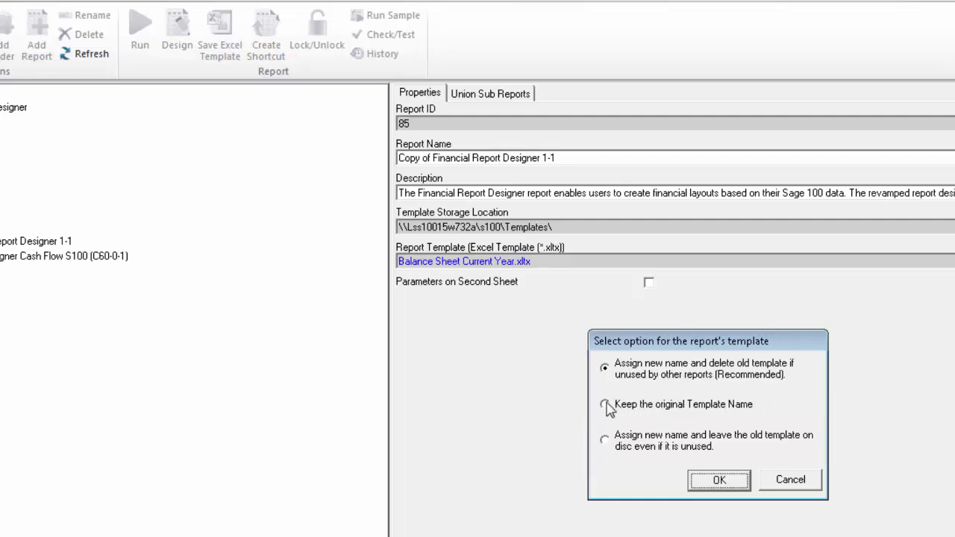
pyautogui.click(604, 404)
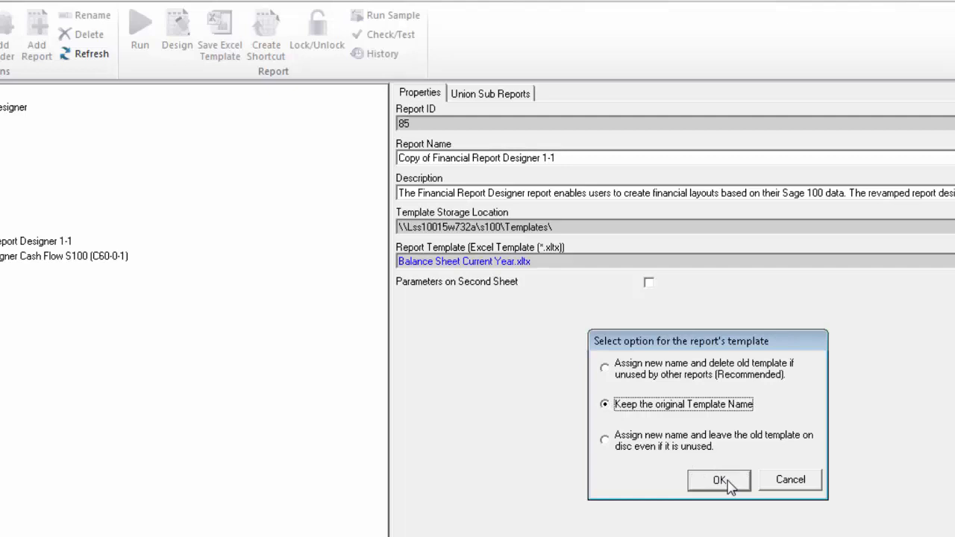
pyautogui.click(718, 479)
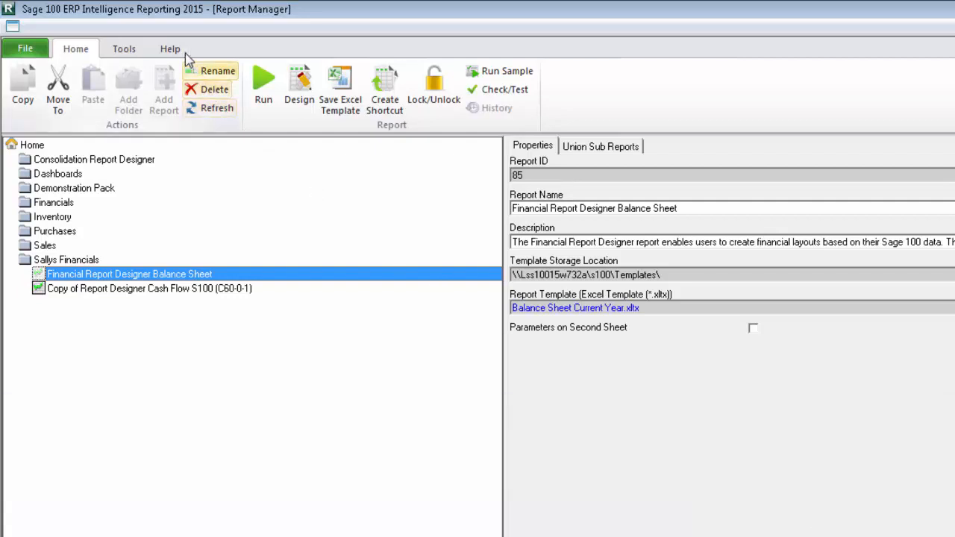
# Launch View Help from the Help tab to open the online help site.
pyautogui.click(170, 49)
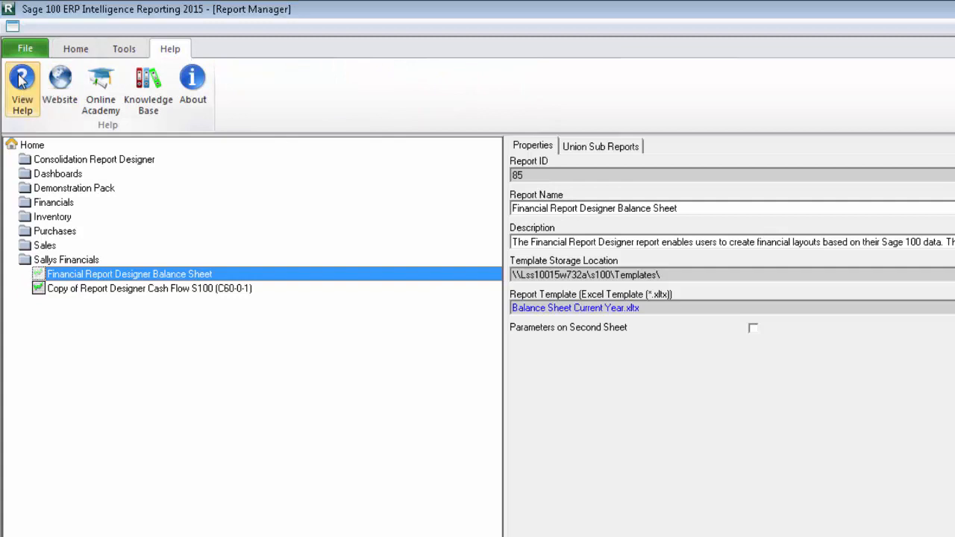
pyautogui.click(22, 88)
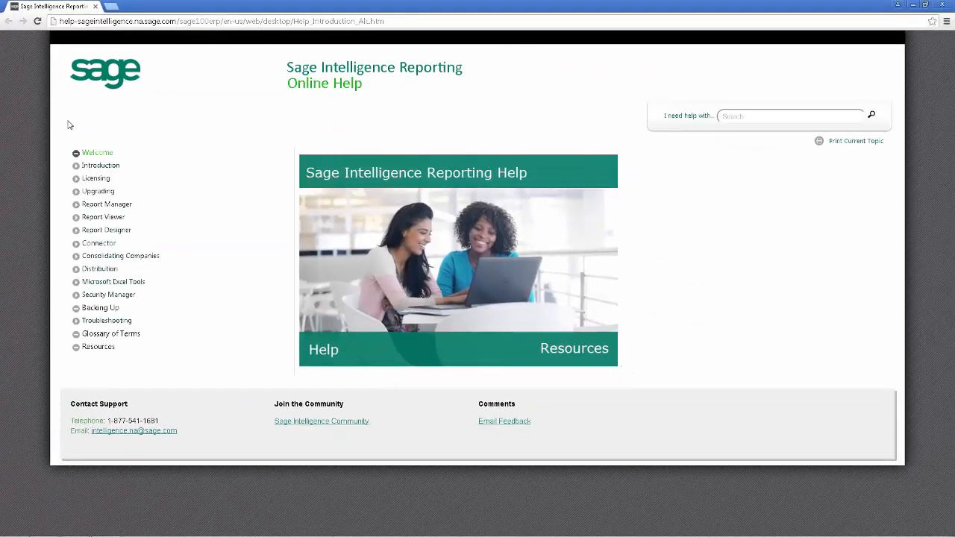
# Expand Report Manager > Overview in the help contents and select About the Report Manager.
pyautogui.click(107, 204)
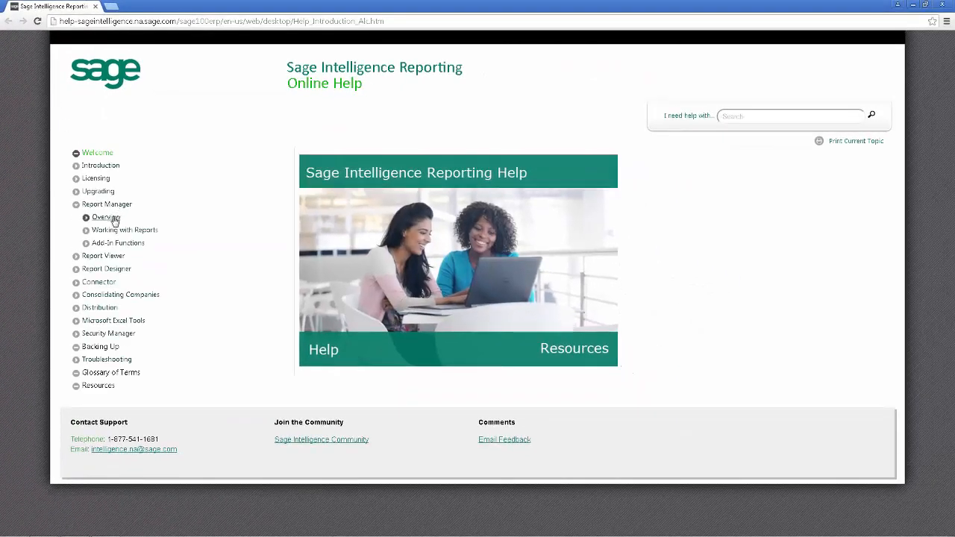
pyautogui.click(106, 217)
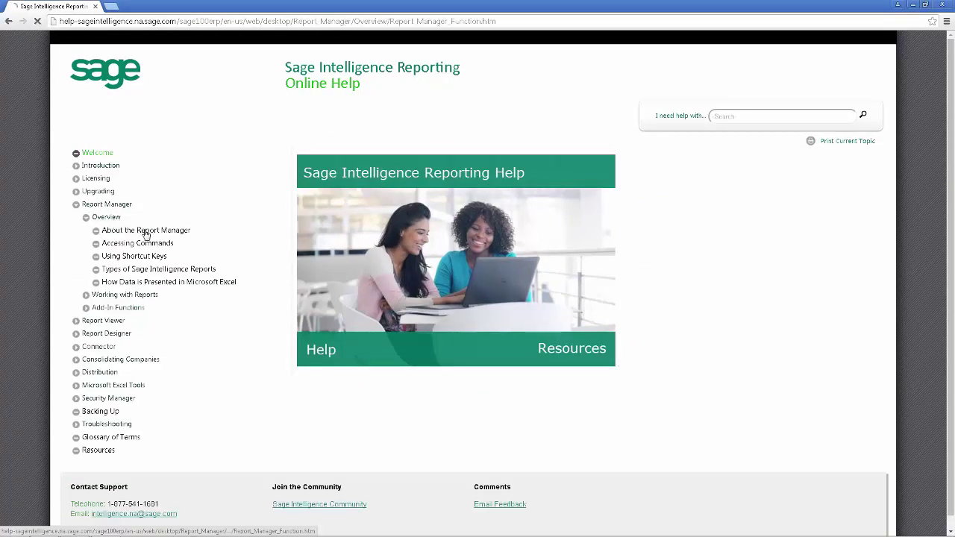
pyautogui.click(146, 230)
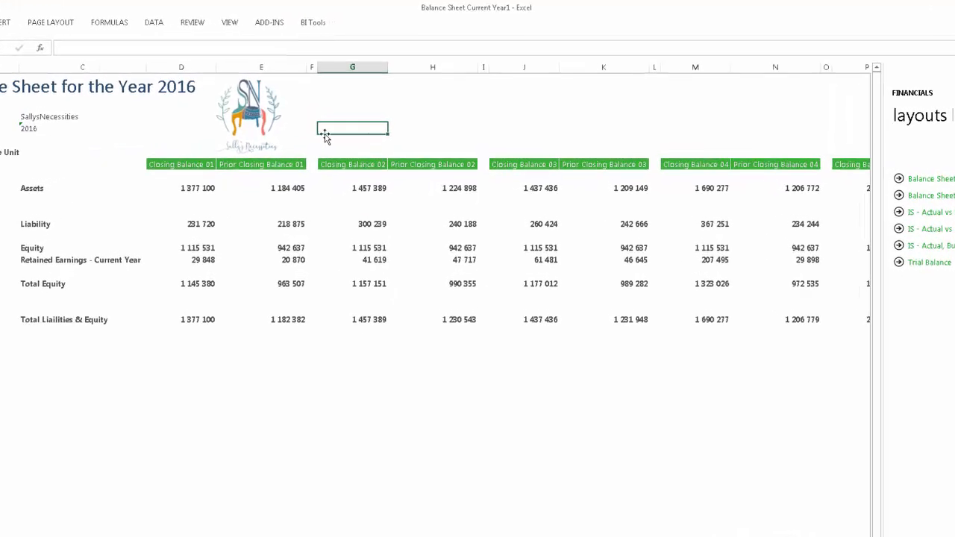
pyautogui.click(313, 21)
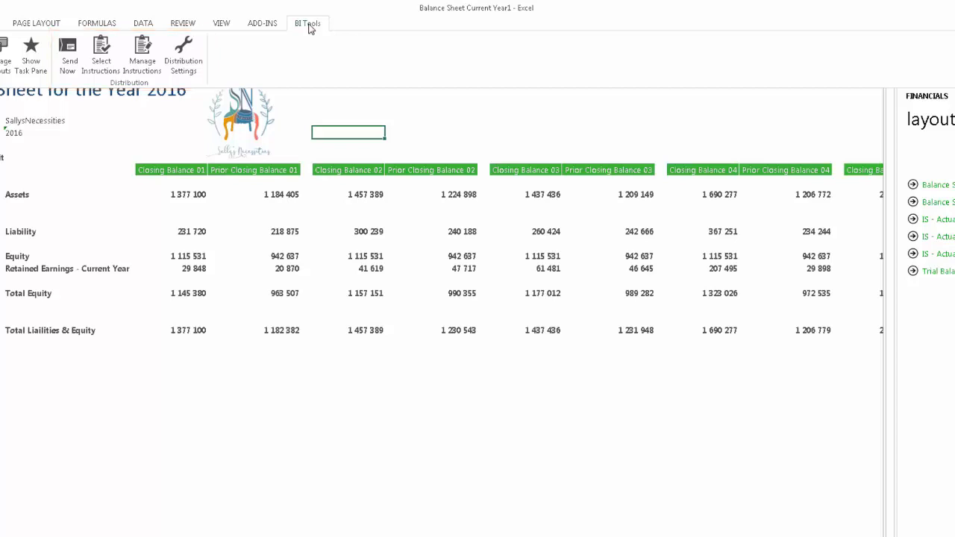
pyautogui.moveTo(254, 33)
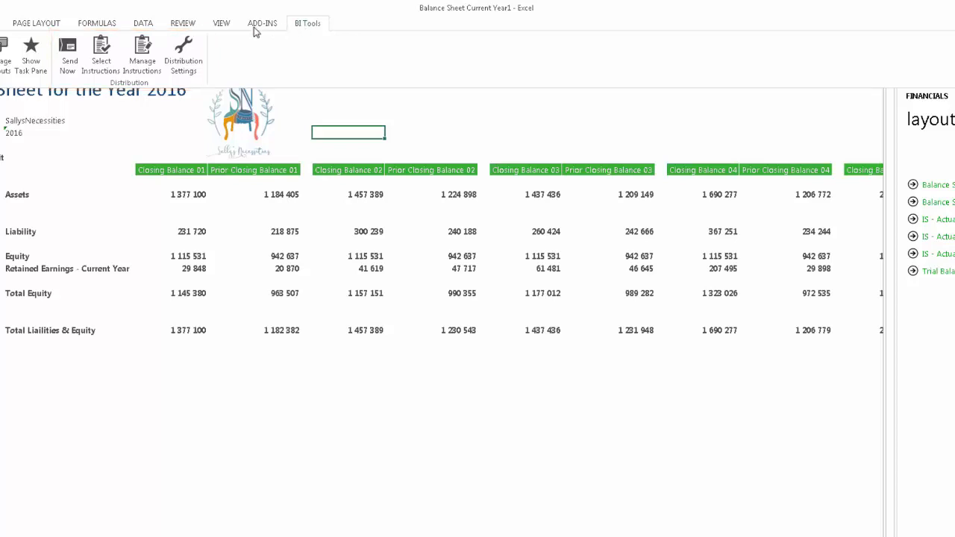
pyautogui.click(183, 56)
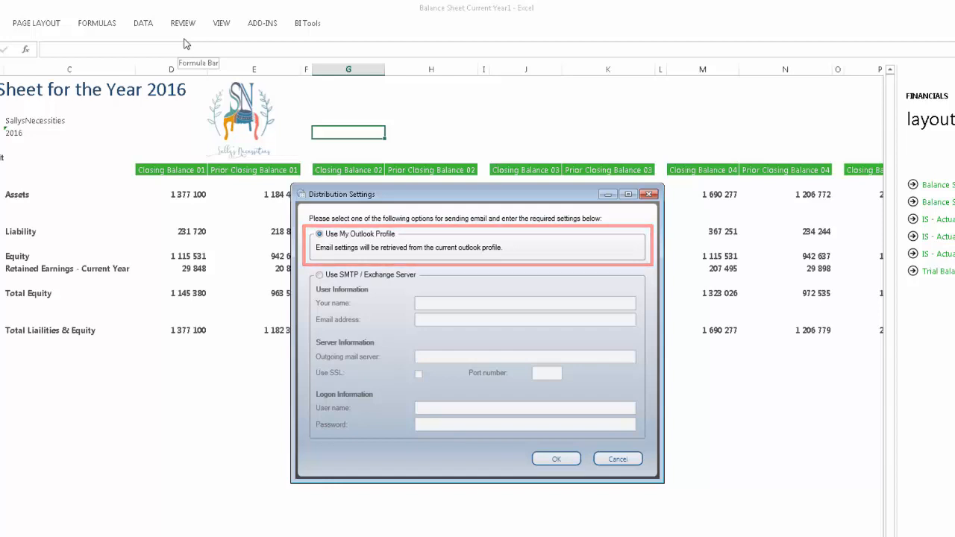
pyautogui.click(320, 275)
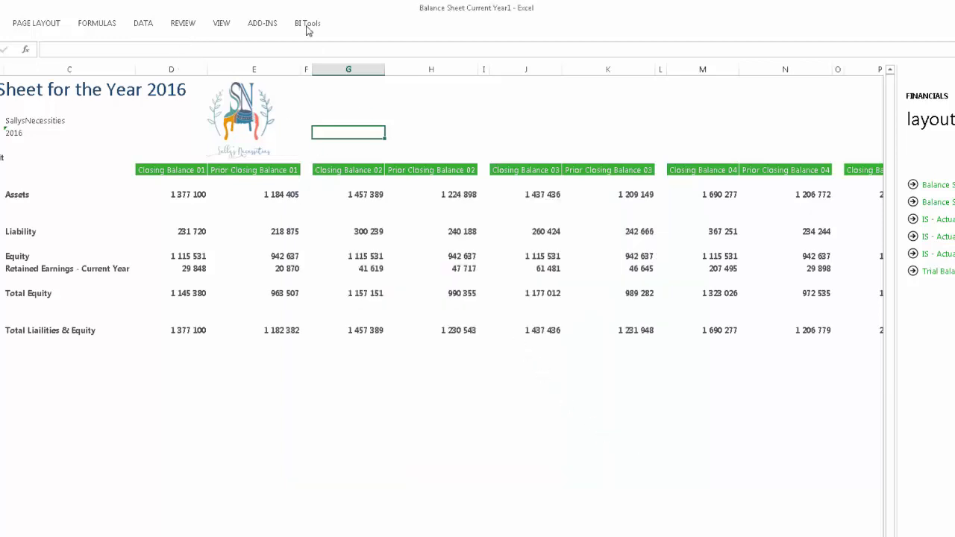
# Add a distribution instruction named 'Send to George' via BI Tools Manage Instructions.
pyautogui.click(307, 22)
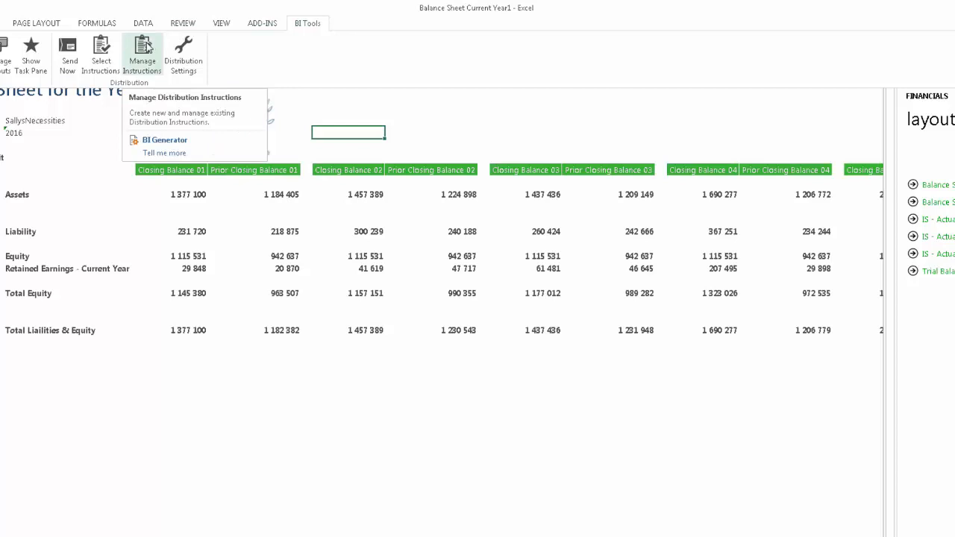
pyautogui.click(142, 52)
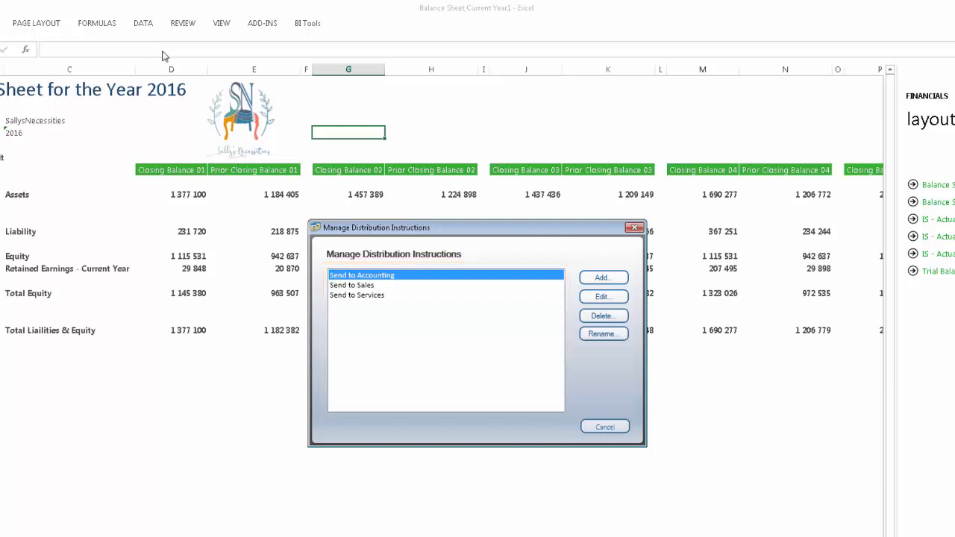
pyautogui.click(602, 278)
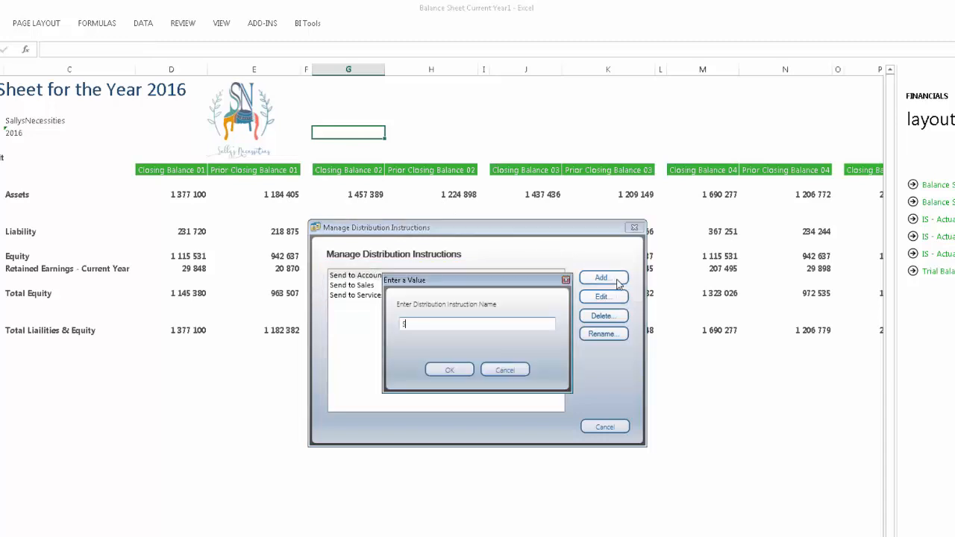
pyautogui.write('Send to George')
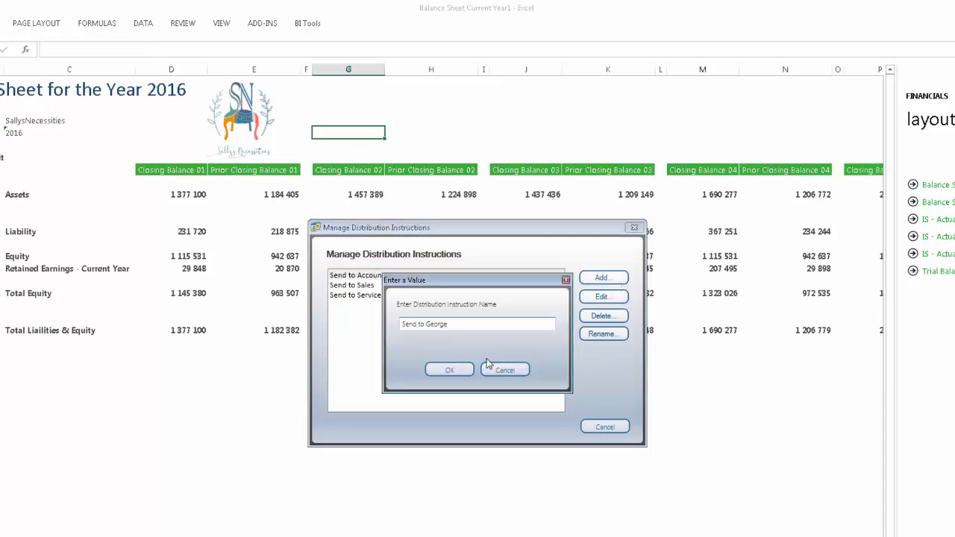
pyautogui.click(448, 369)
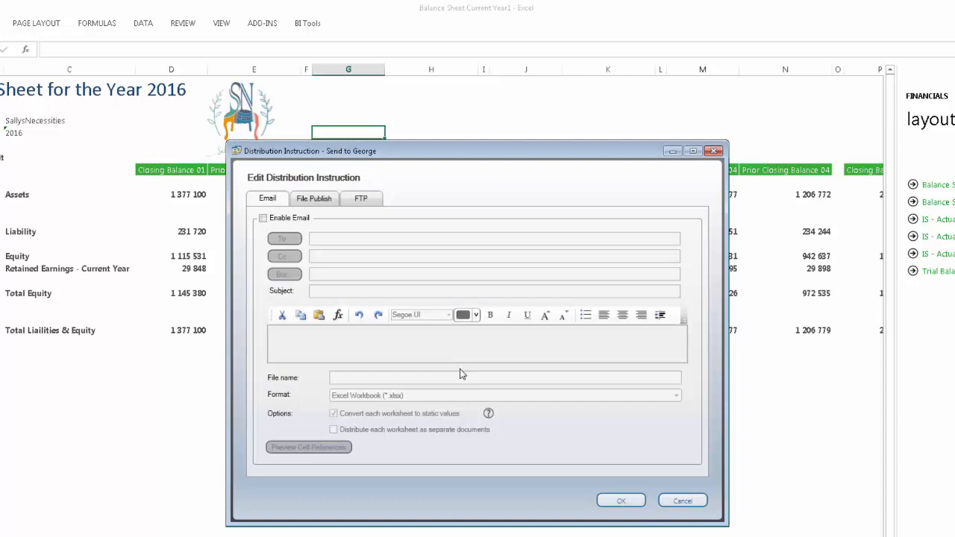
pyautogui.click(360, 198)
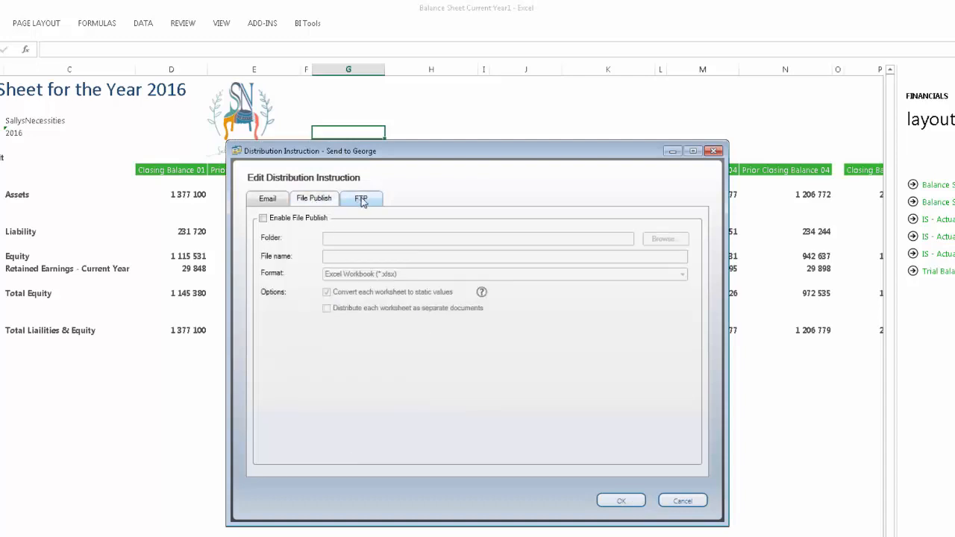
pyautogui.click(267, 199)
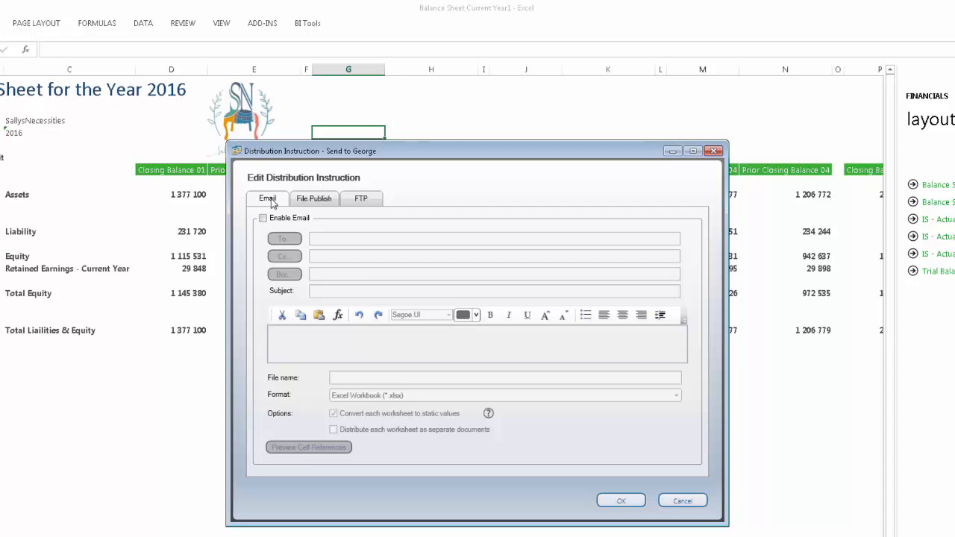
pyautogui.click(262, 218)
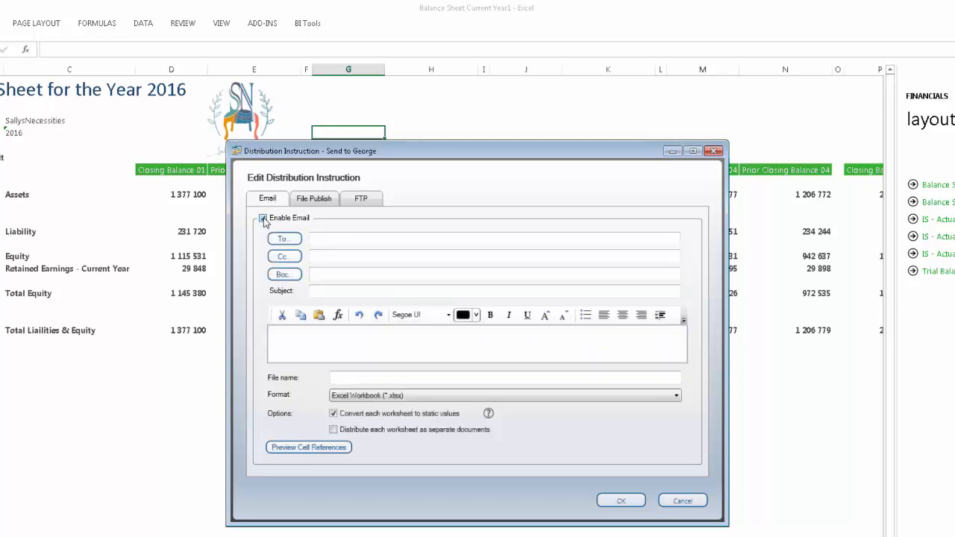
pyautogui.click(262, 217)
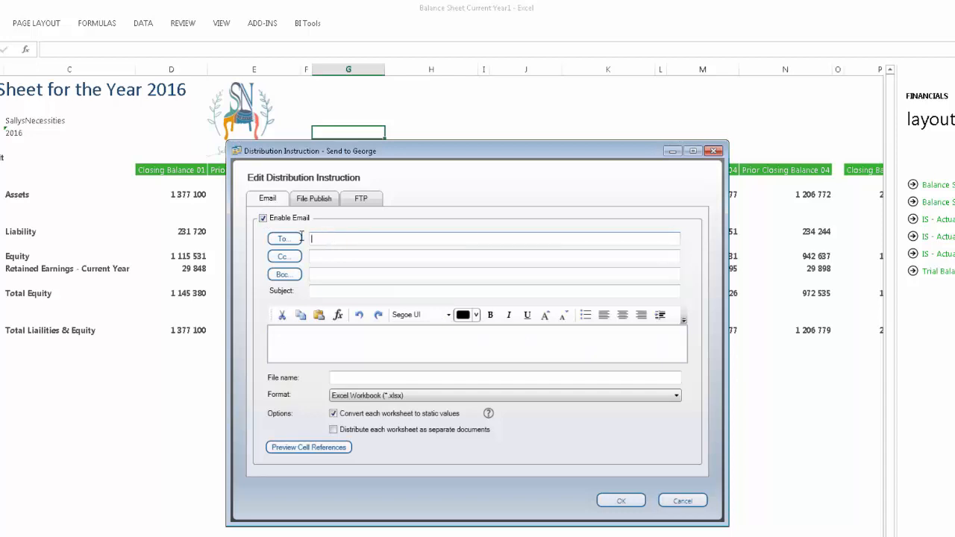
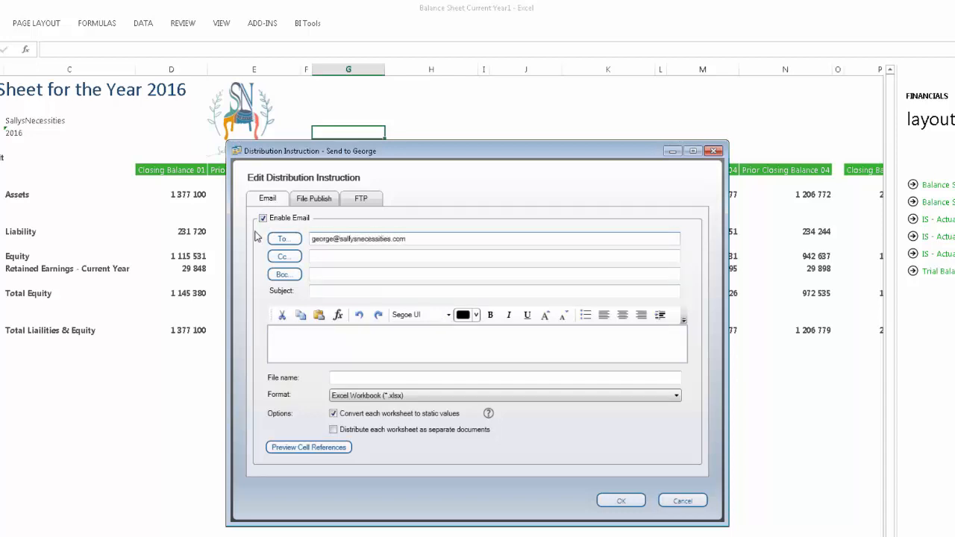
# Set subject 'Balance Sheet for 2016', a greeting body, file name 'Balance Sheet 2016' and attachment format.
pyautogui.write('B')
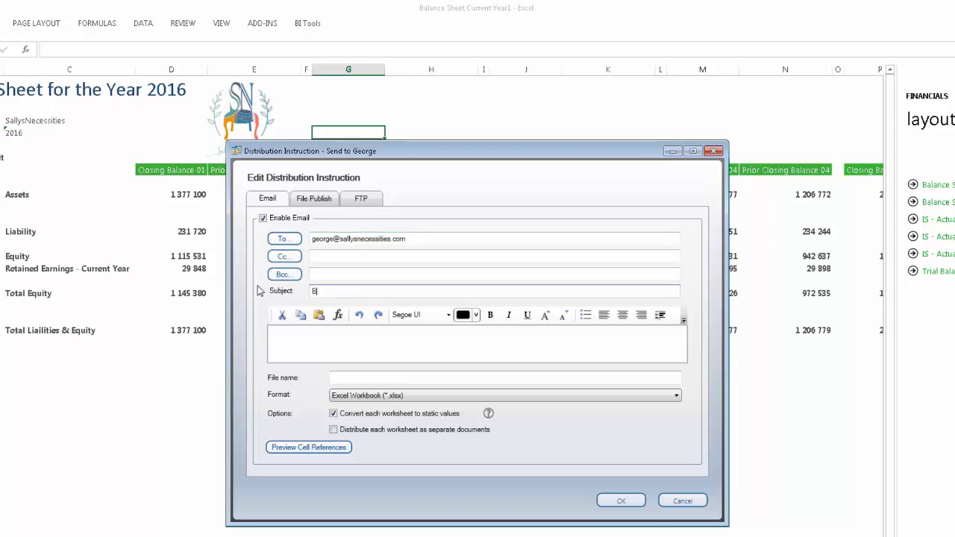
pyautogui.write('Balance Sheet for 2016')
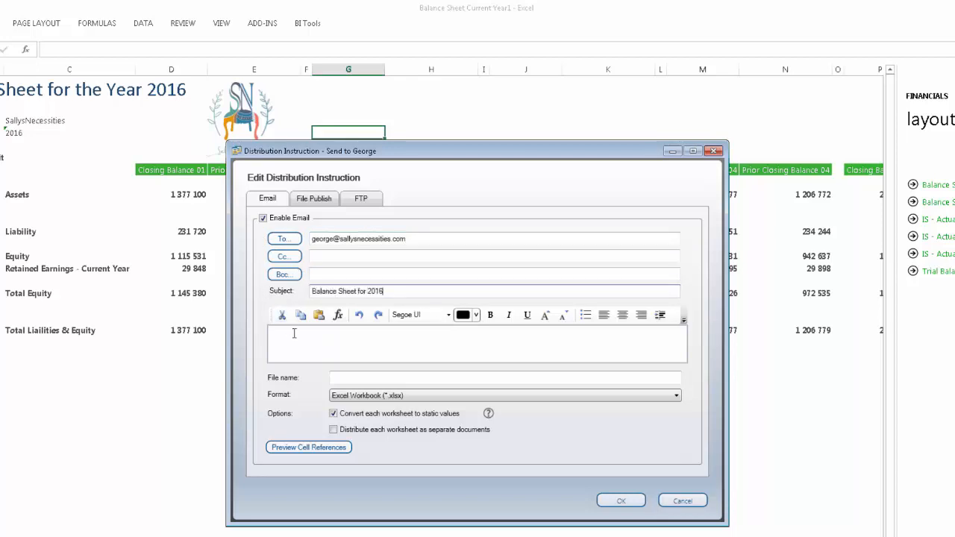
pyautogui.write('Hi George.')
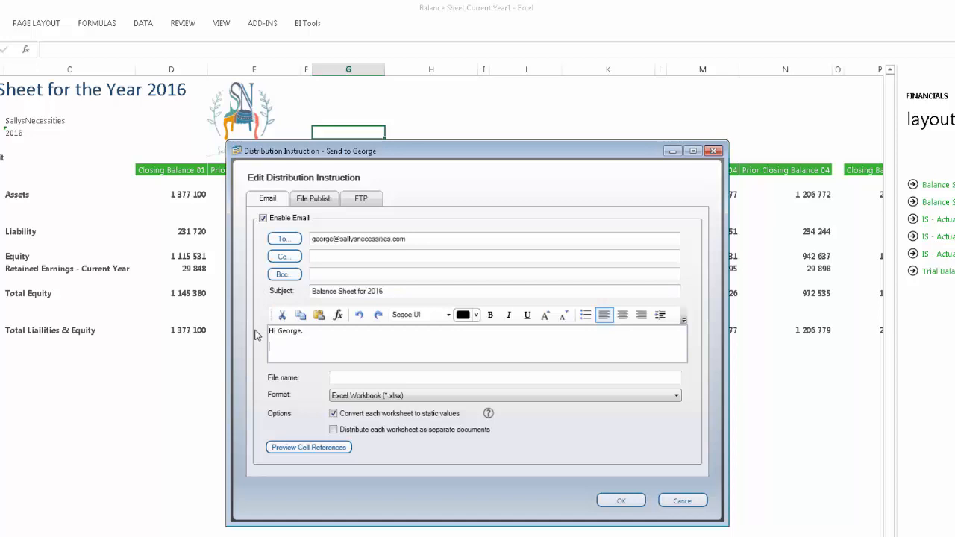
pyautogui.write('Attached is this years Balance Sheet.')
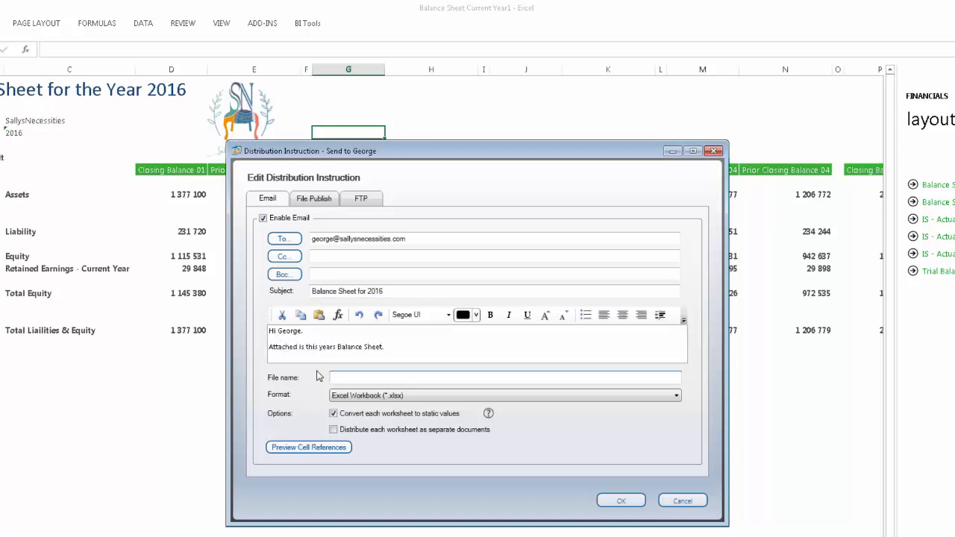
pyautogui.write('Balance Sheet 2016')
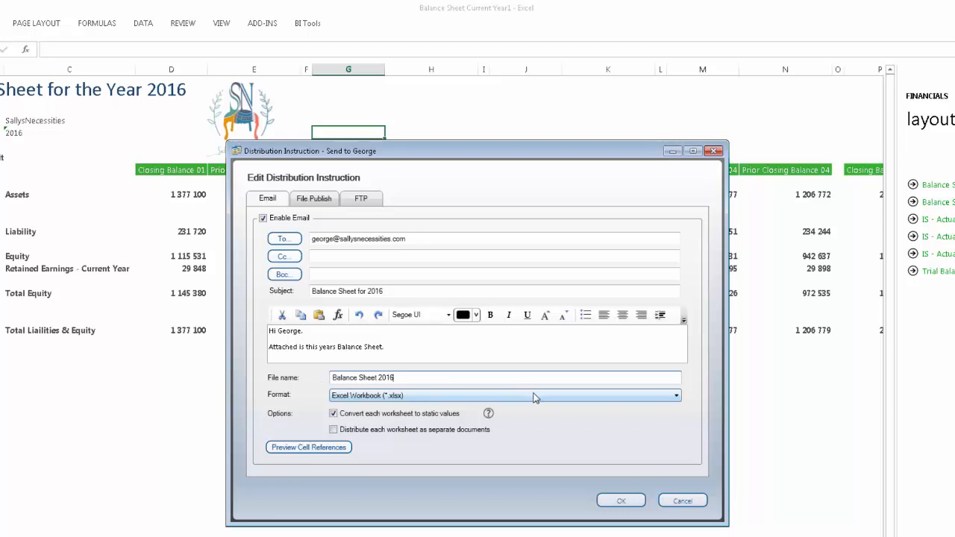
pyautogui.click(675, 395)
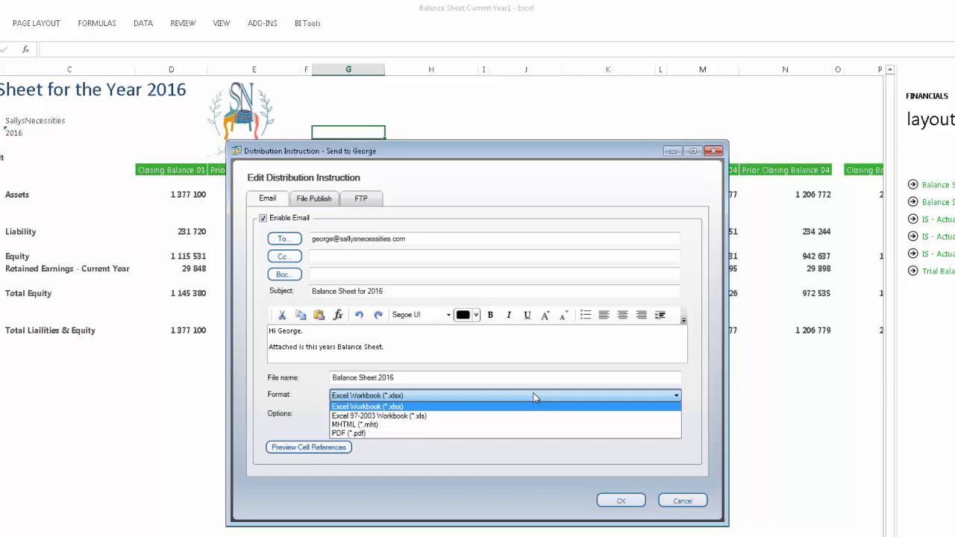
pyautogui.click(366, 405)
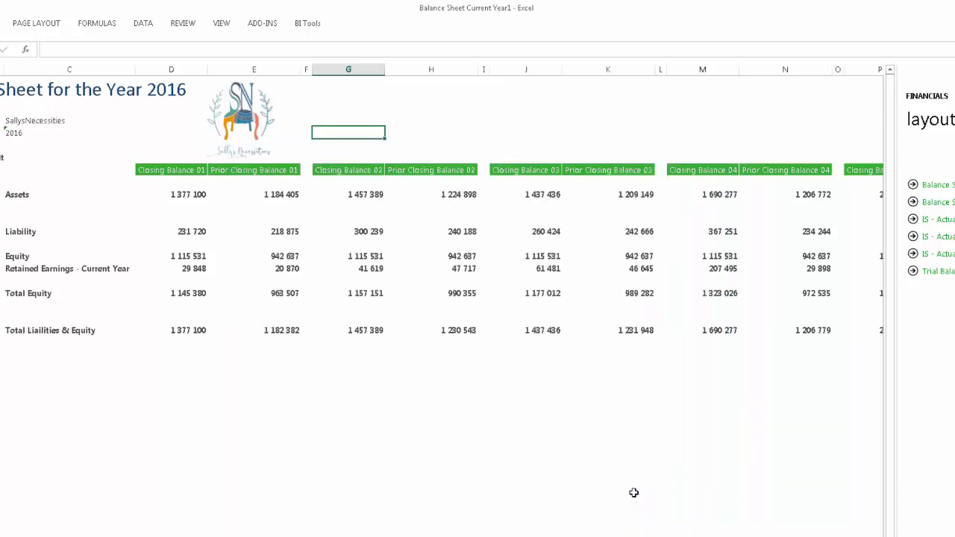
# Put Send to George into the workbook's instructions in use and send it now.
pyautogui.click(308, 22)
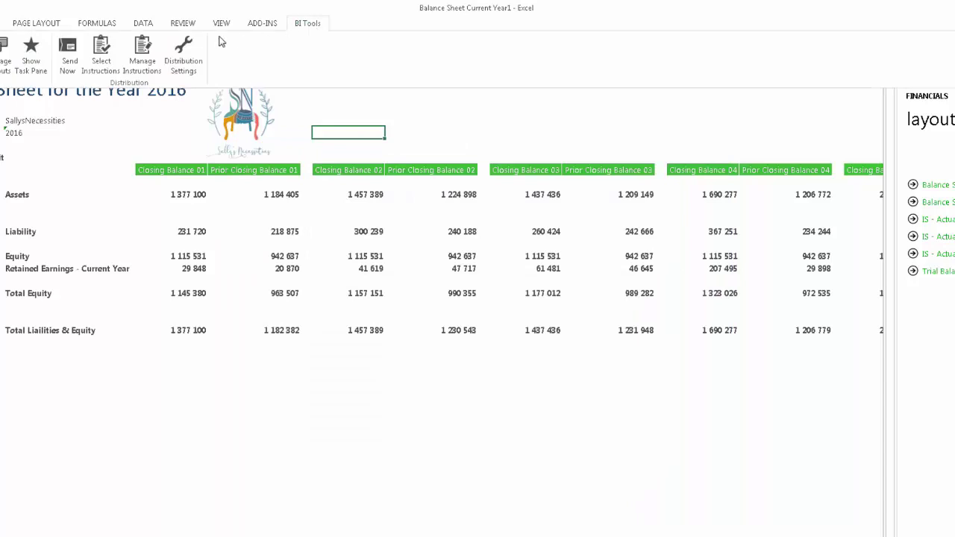
pyautogui.click(100, 56)
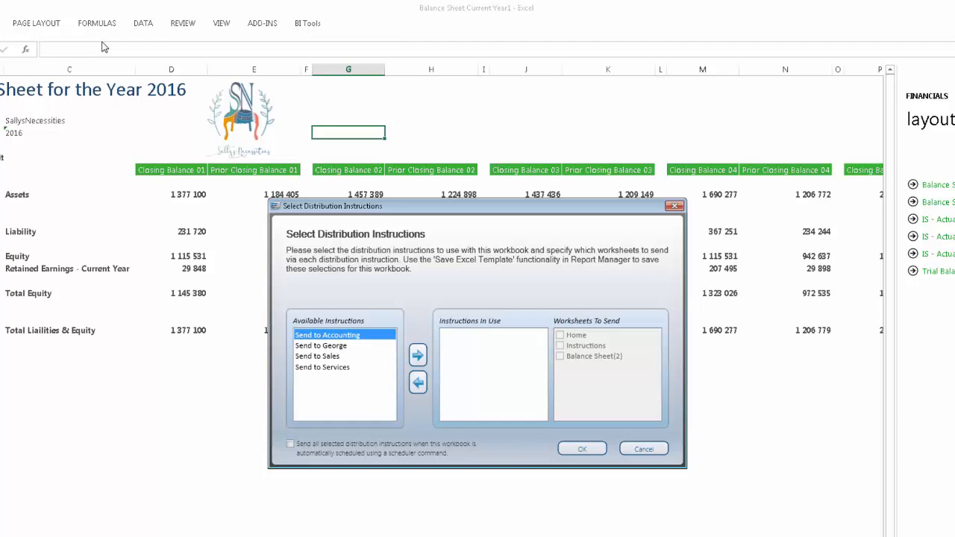
pyautogui.click(321, 346)
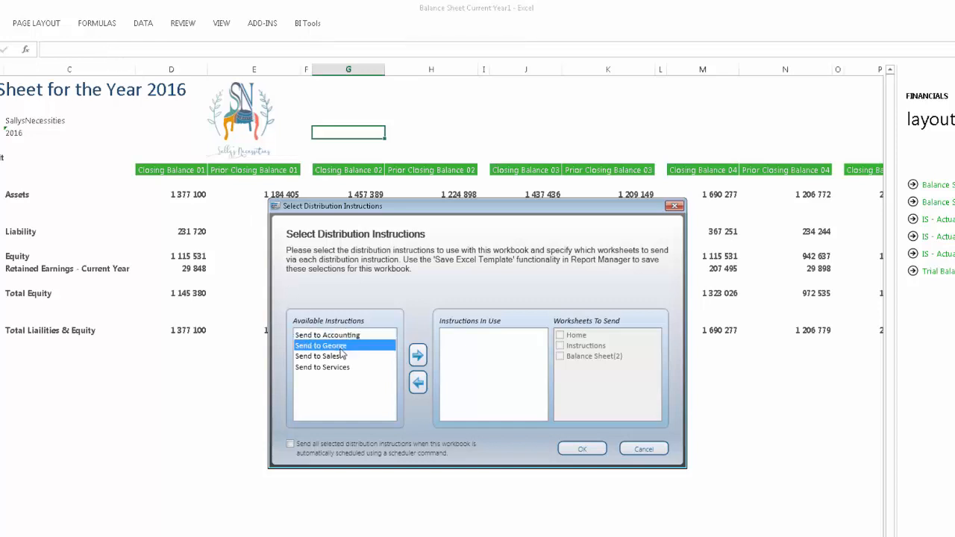
pyautogui.click(417, 355)
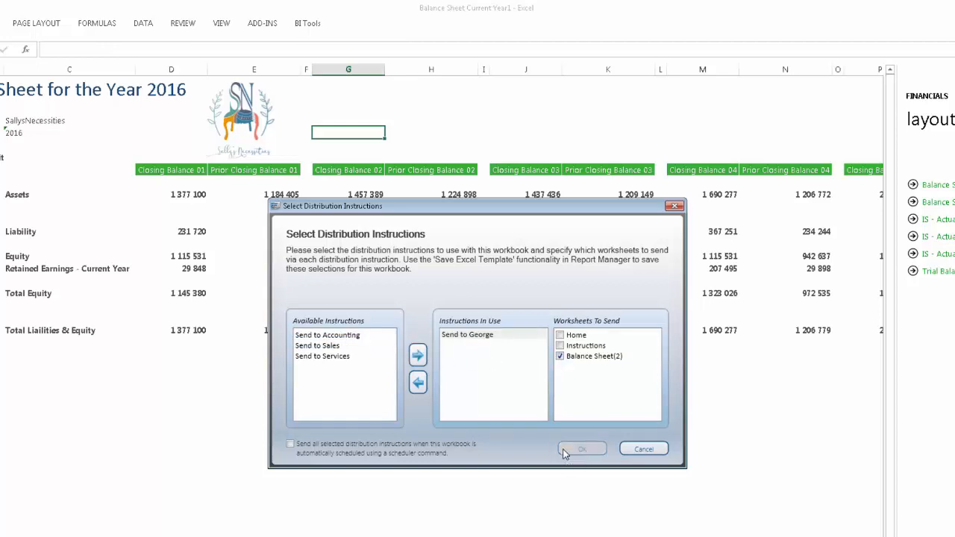
pyautogui.click(582, 449)
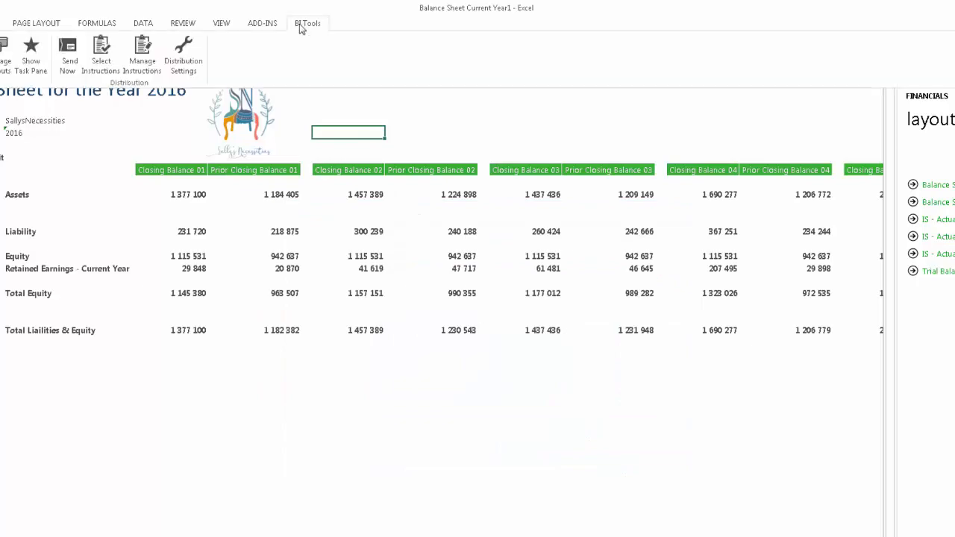
pyautogui.click(67, 52)
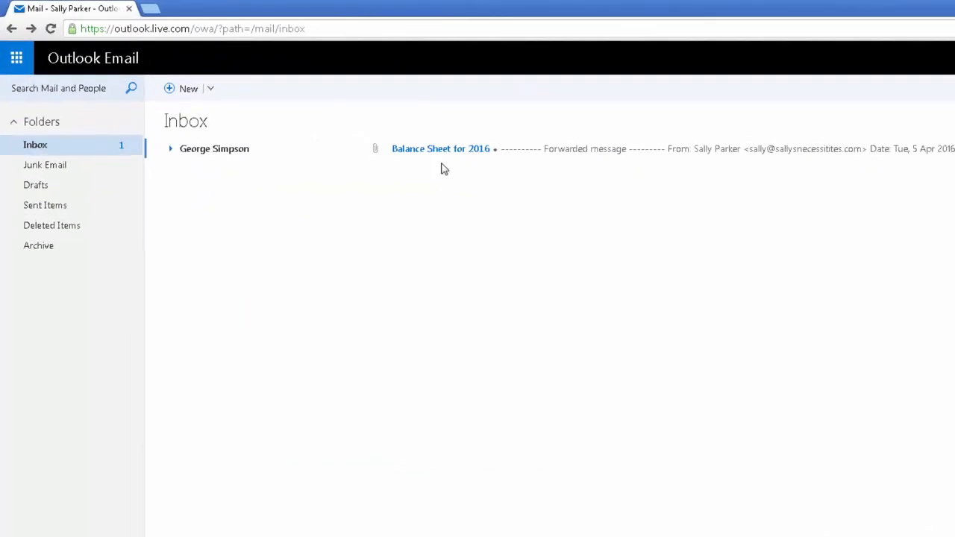
# Open the 'Balance Sheet for 2016' email in Outlook and expand the earlier message.
pyautogui.click(440, 148)
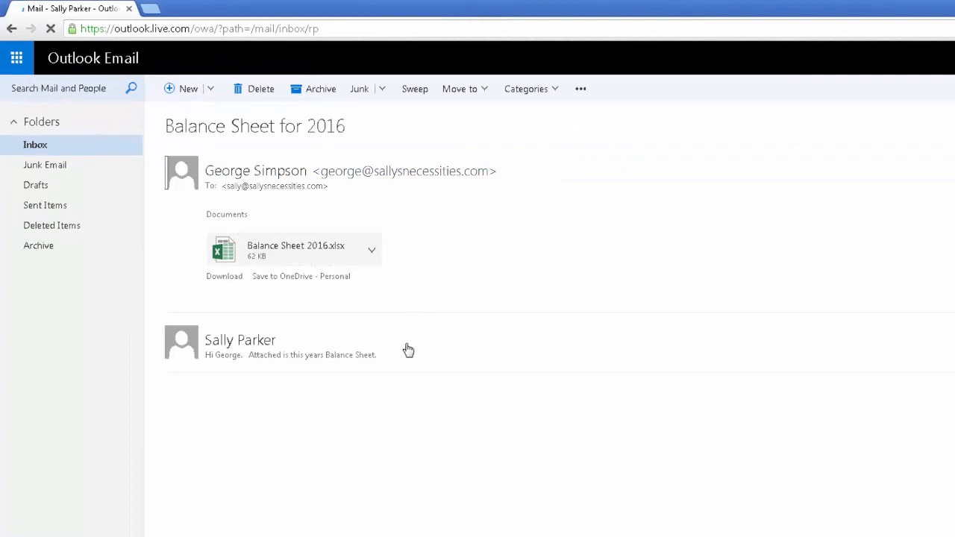
pyautogui.click(298, 346)
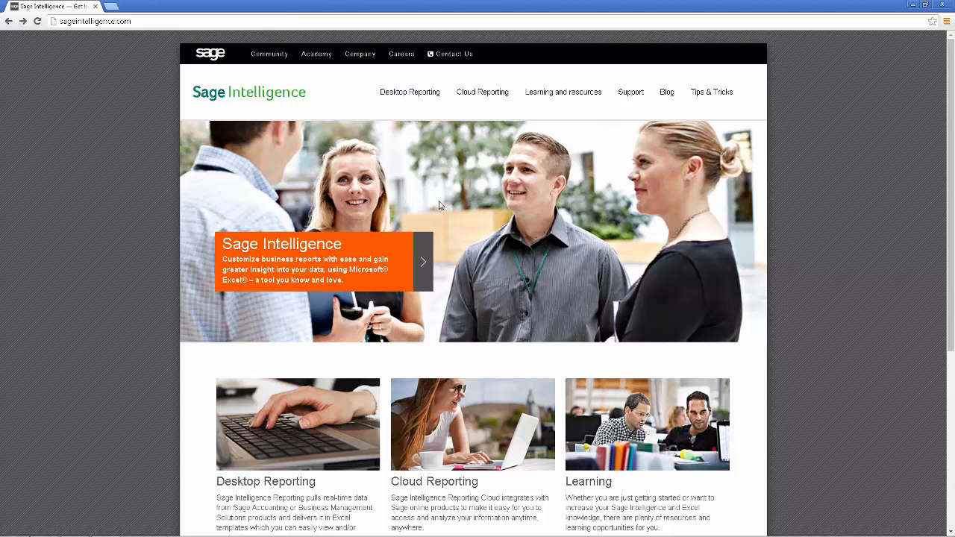
pyautogui.moveTo(555, 104)
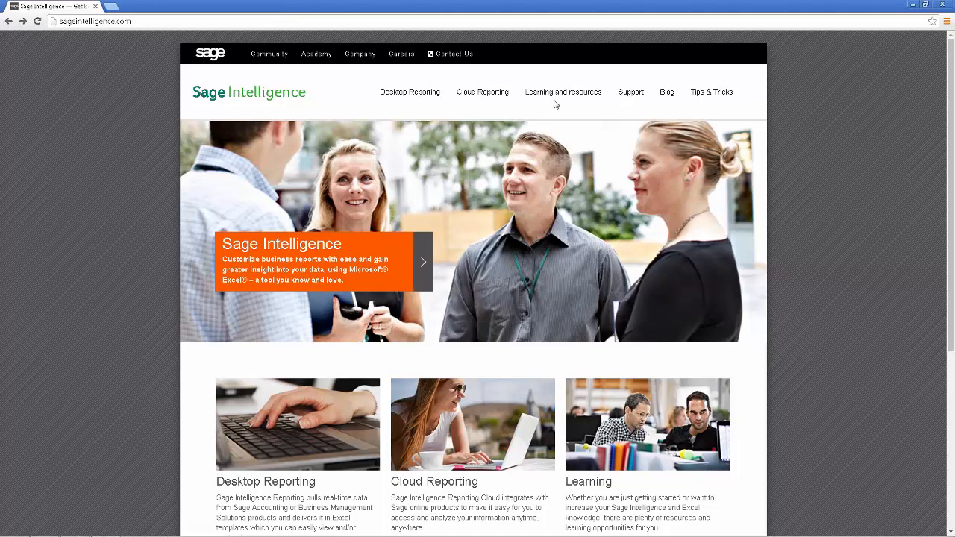
# Go to Learning and resources and open the Sage 100 2015 Kick Off guide.
pyautogui.click(563, 92)
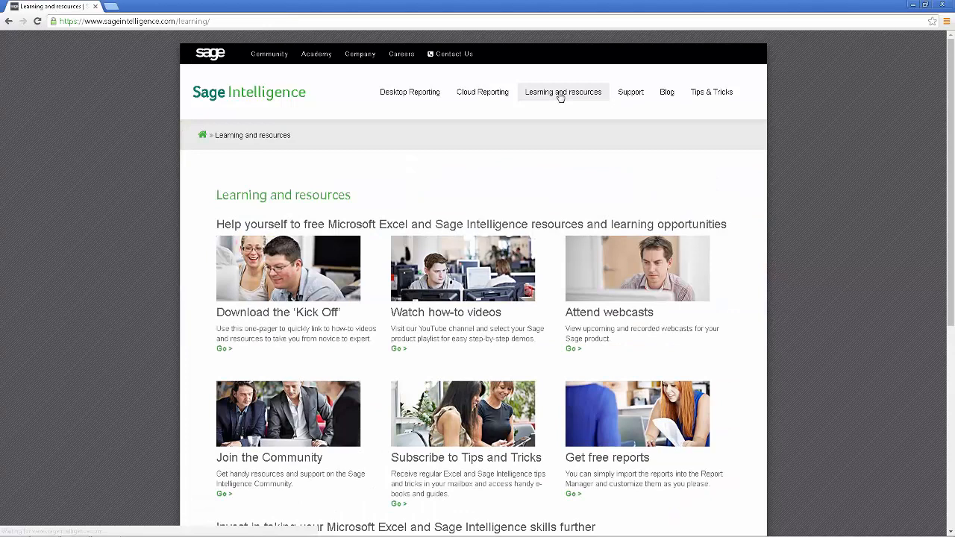
pyautogui.moveTo(314, 314)
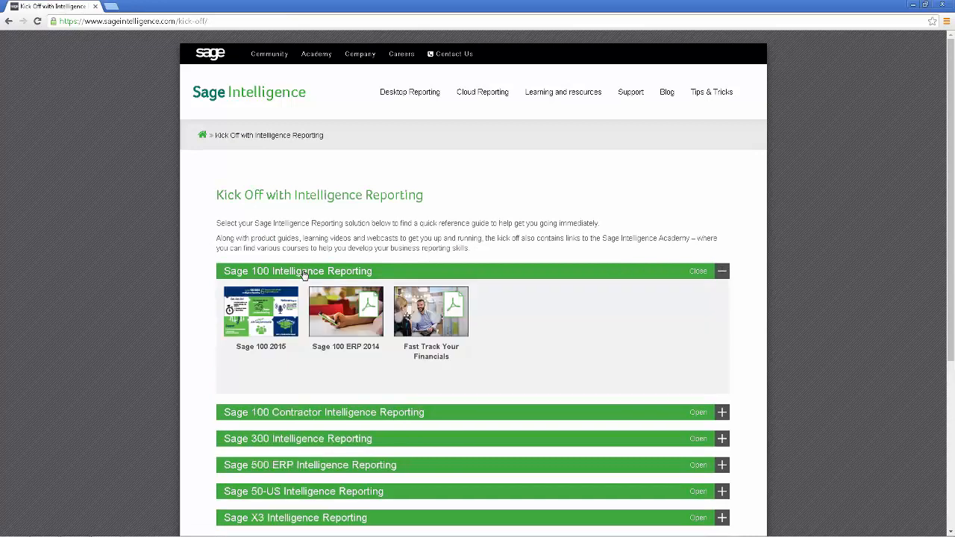
pyautogui.click(261, 311)
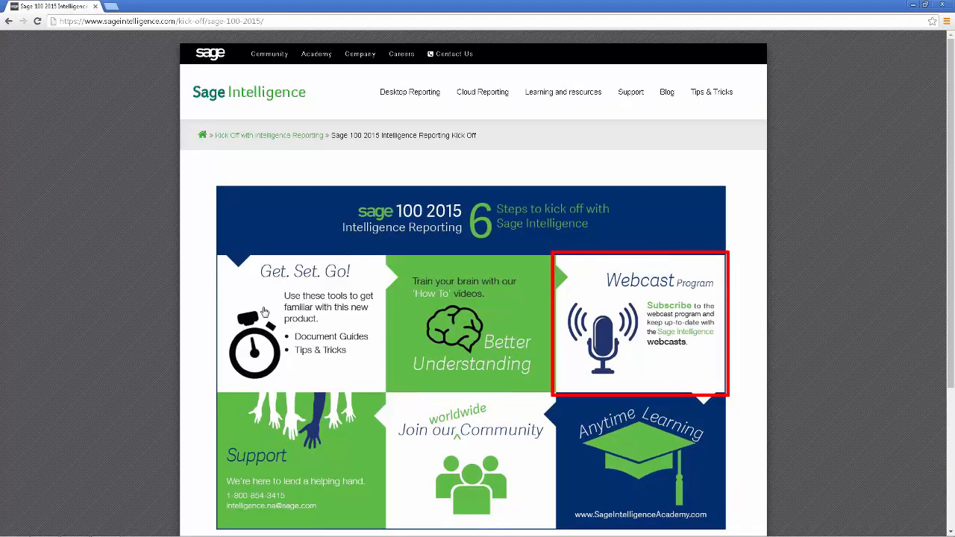
# Open the Webcast Program page from the kick-off page and scroll through it.
pyautogui.click(638, 323)
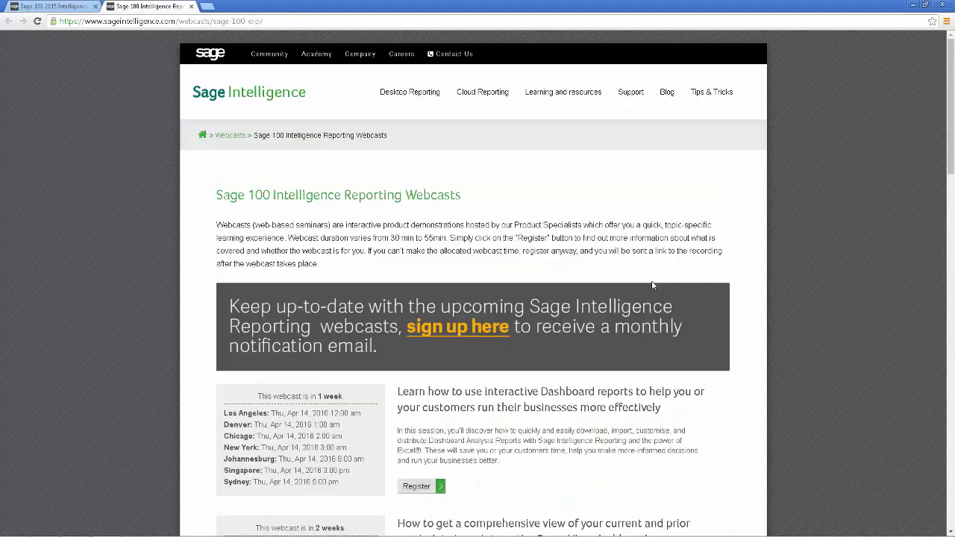
pyautogui.scroll(-3)
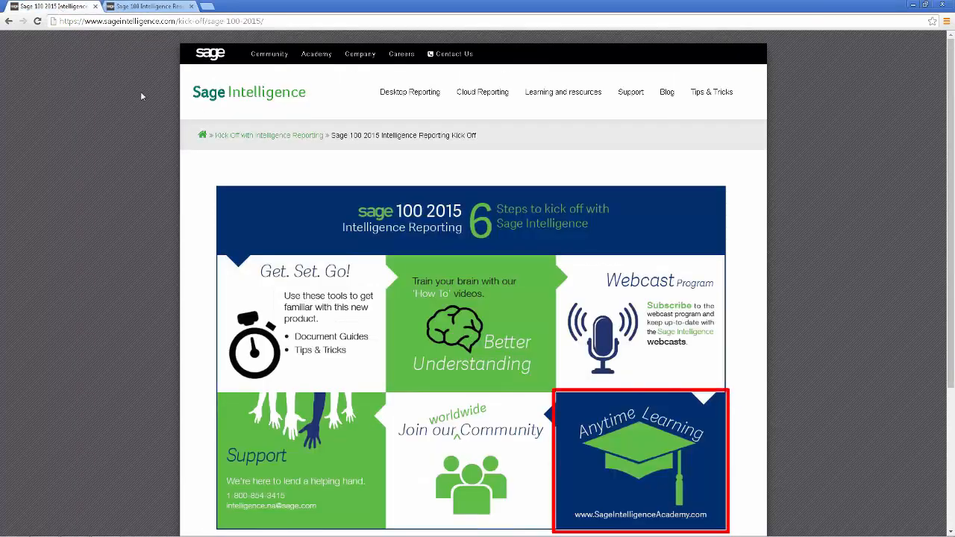
# Follow the Anytime Learning tile to the Sage Intelligence Academy course catalog.
pyautogui.click(640, 461)
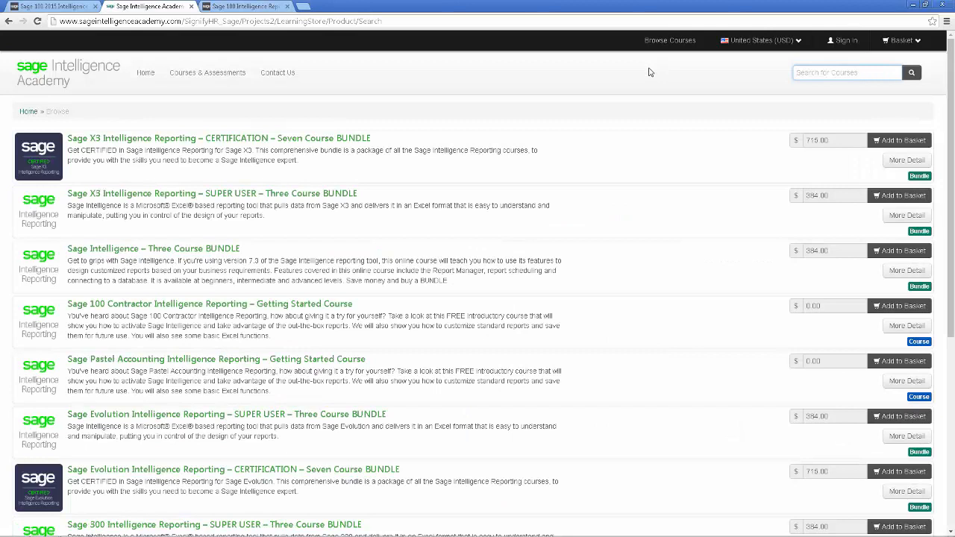
pyautogui.scroll(-3)
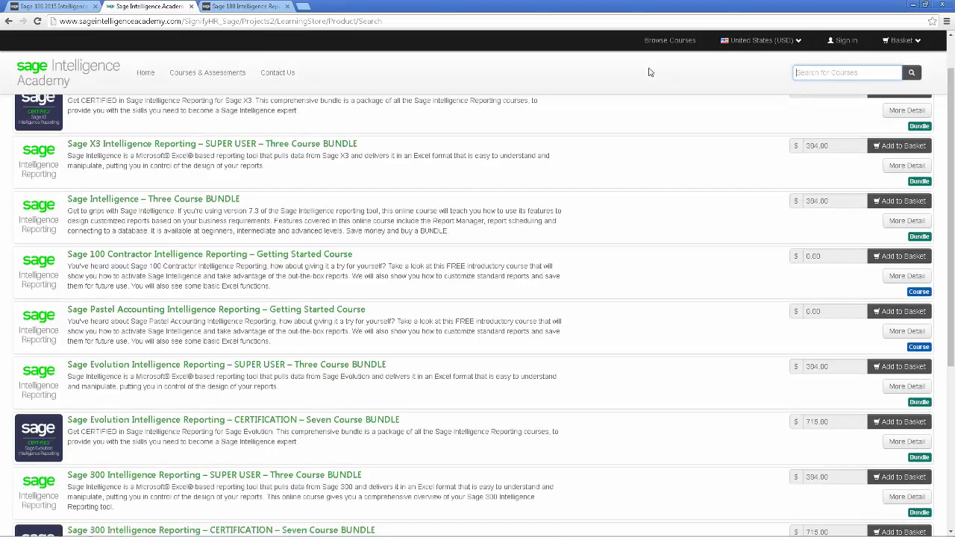
pyautogui.scroll(-3)
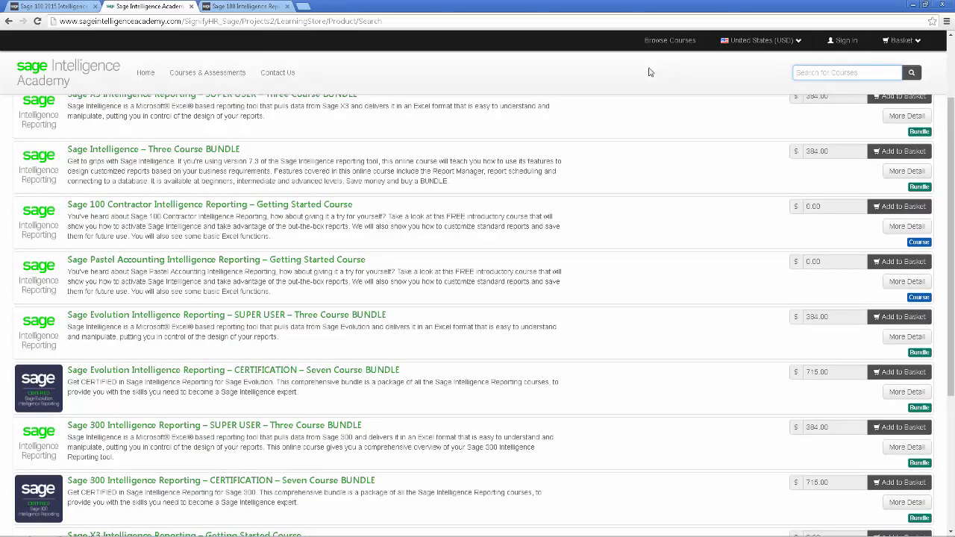
pyautogui.scroll(-3)
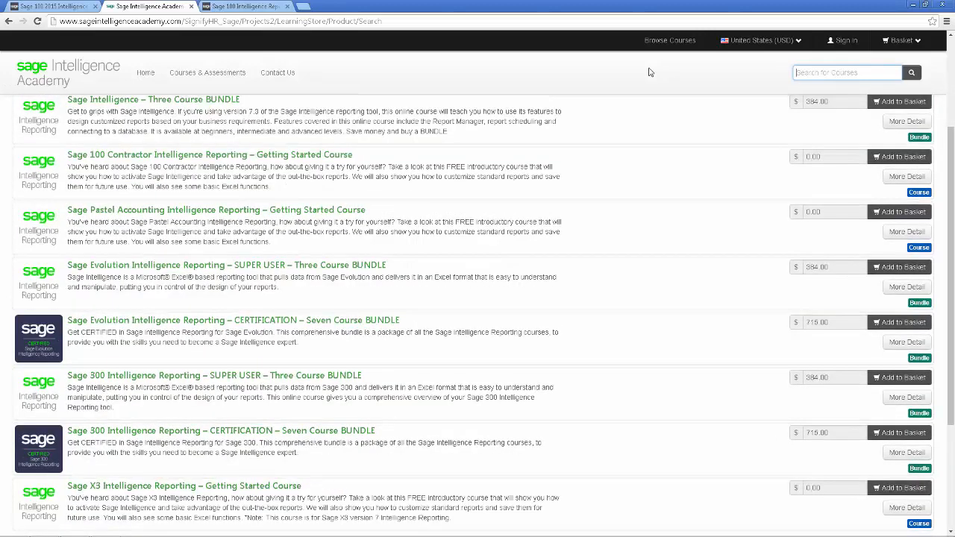
pyautogui.scroll(-3)
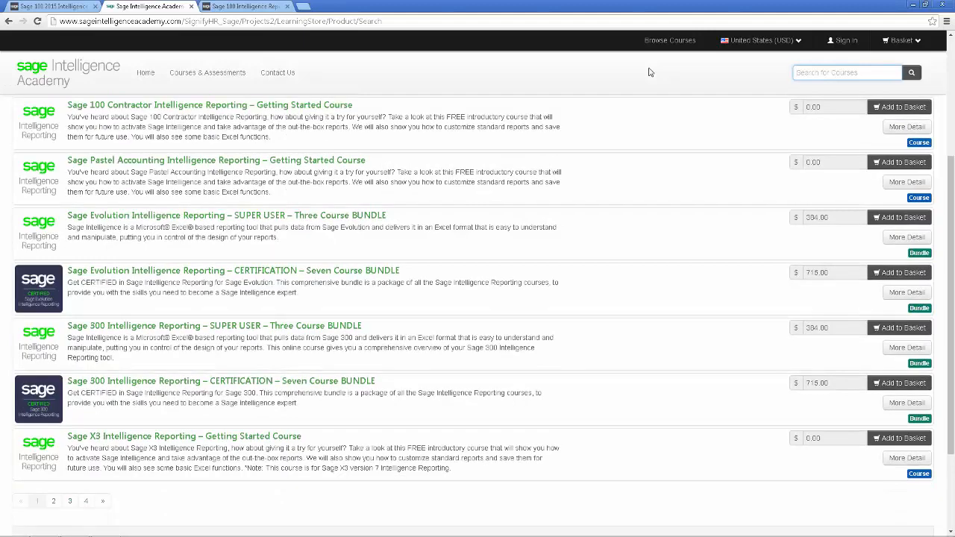
pyautogui.scroll(-3)
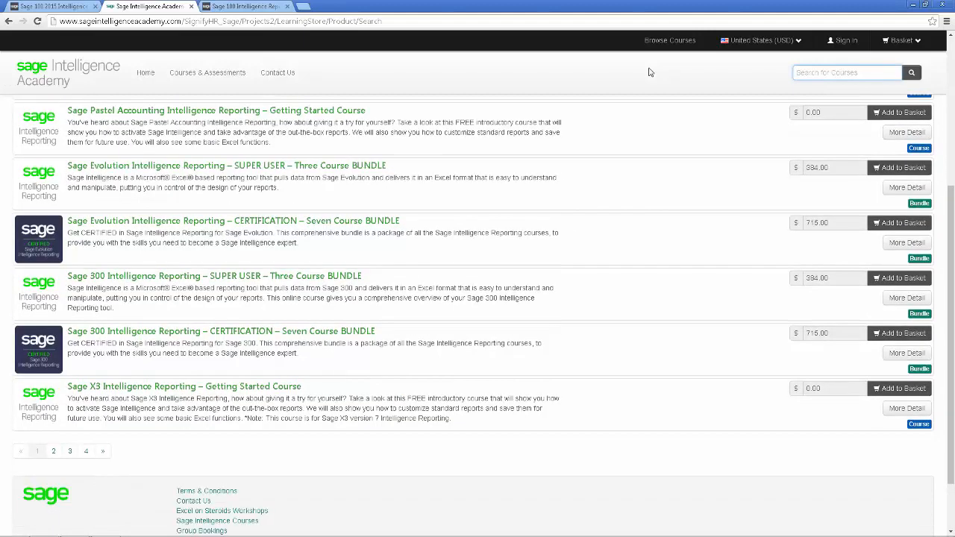
pyautogui.scroll(-3)
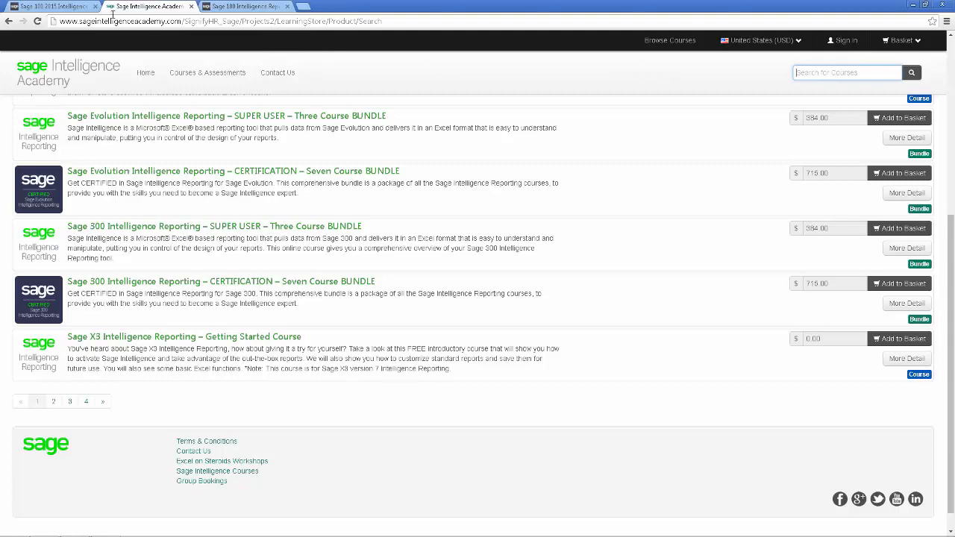
# From the Sage 100 2015 kick-off page, join the Sage 100 Intelligence Reporting community group.
pyautogui.click(52, 6)
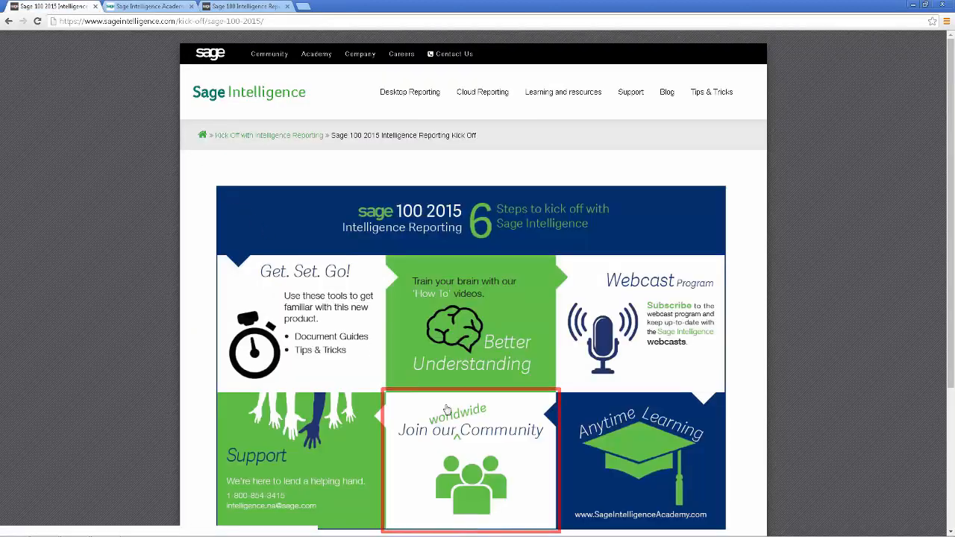
pyautogui.click(470, 459)
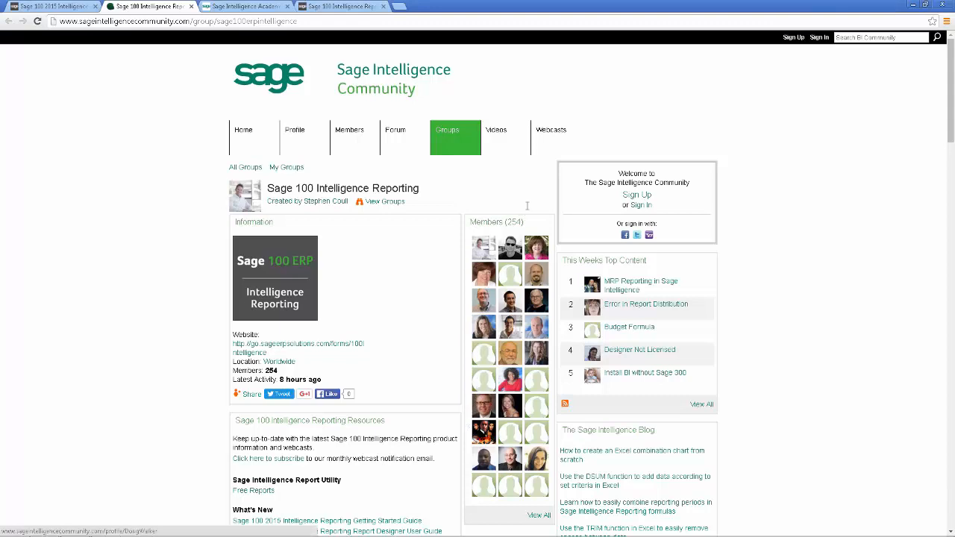
# View the recorded Sage 100 ERP Intelligence Reporting webcasts from the community's Webcasts section.
pyautogui.click(550, 129)
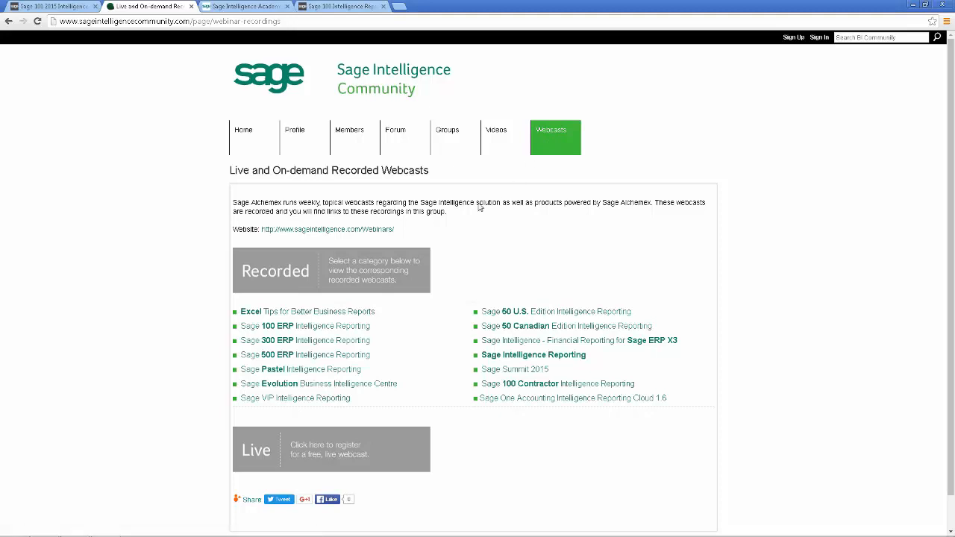
pyautogui.click(311, 326)
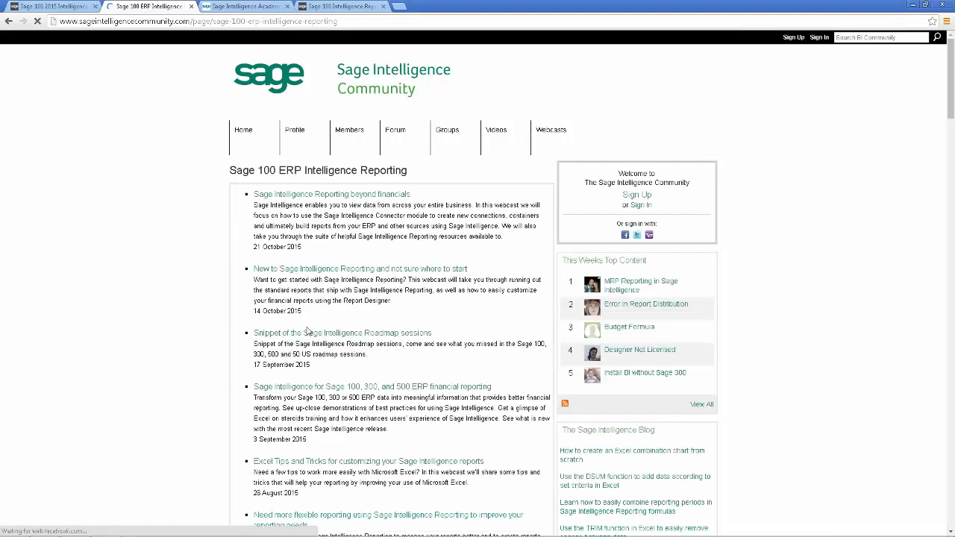
pyautogui.moveTo(328, 317)
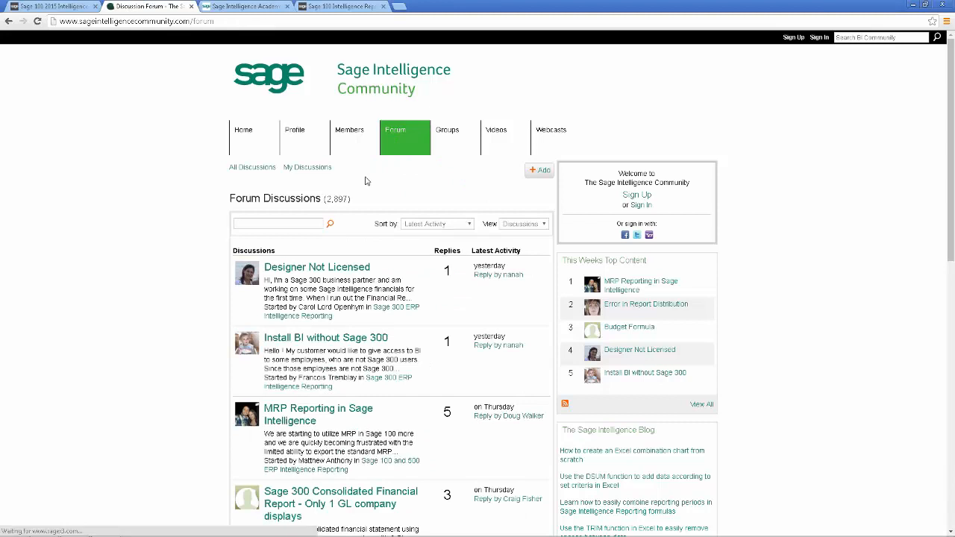
pyautogui.scroll(-3)
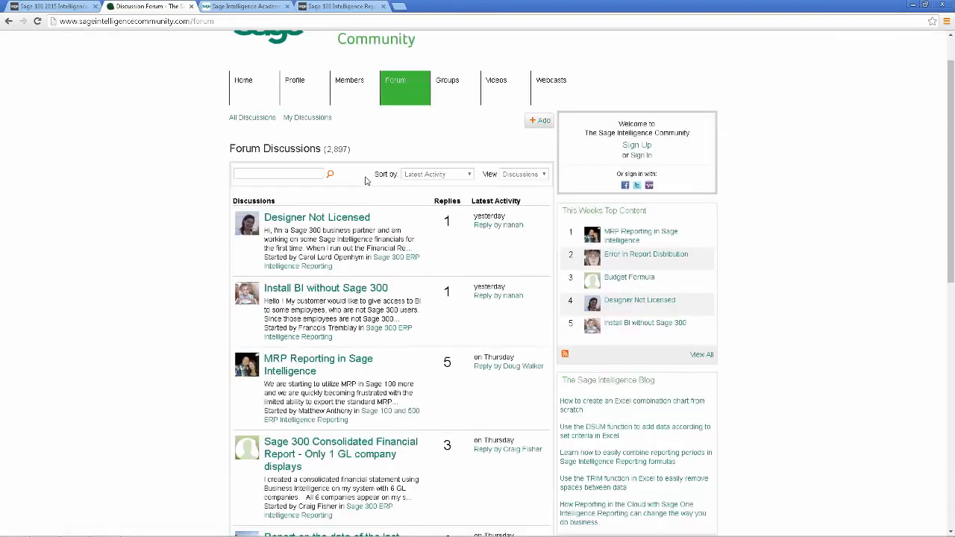
pyautogui.scroll(-3)
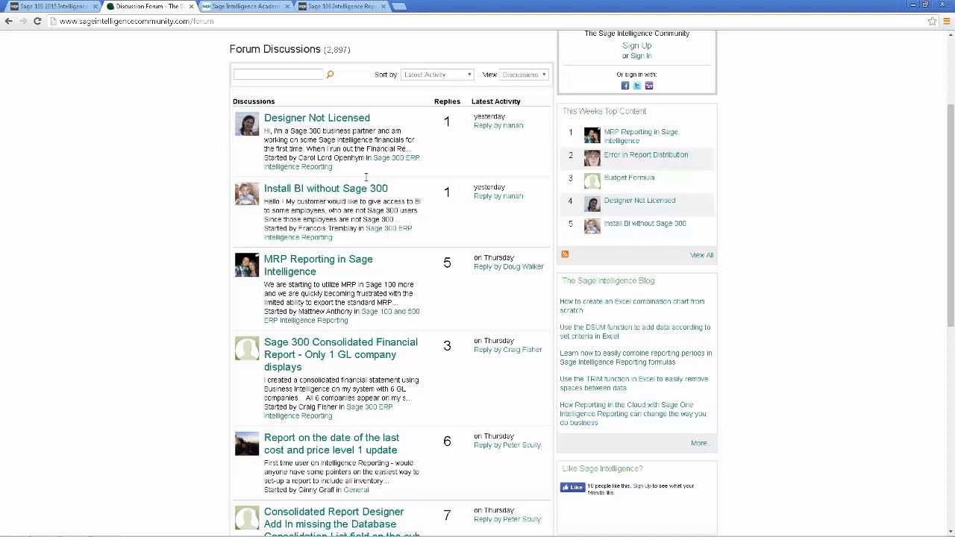
pyautogui.scroll(3)
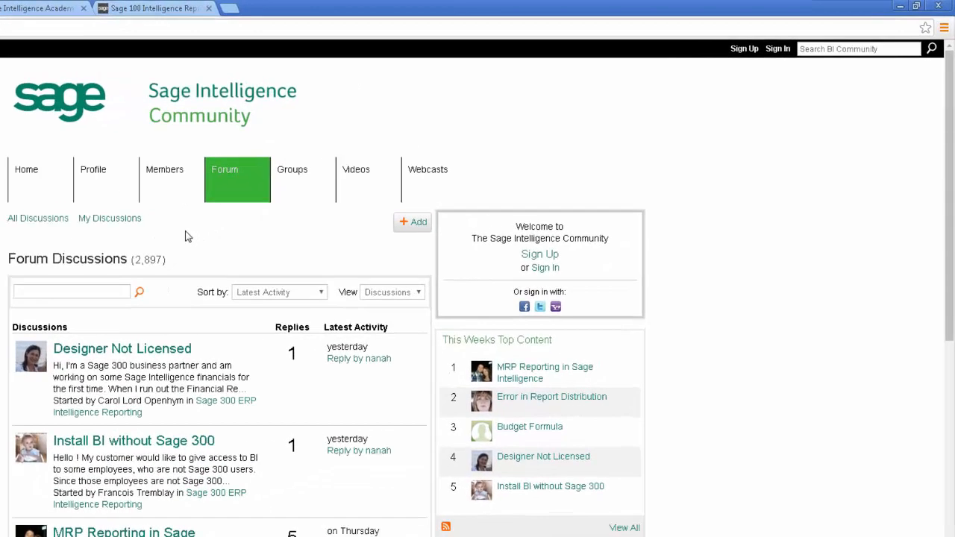
pyautogui.click(858, 49)
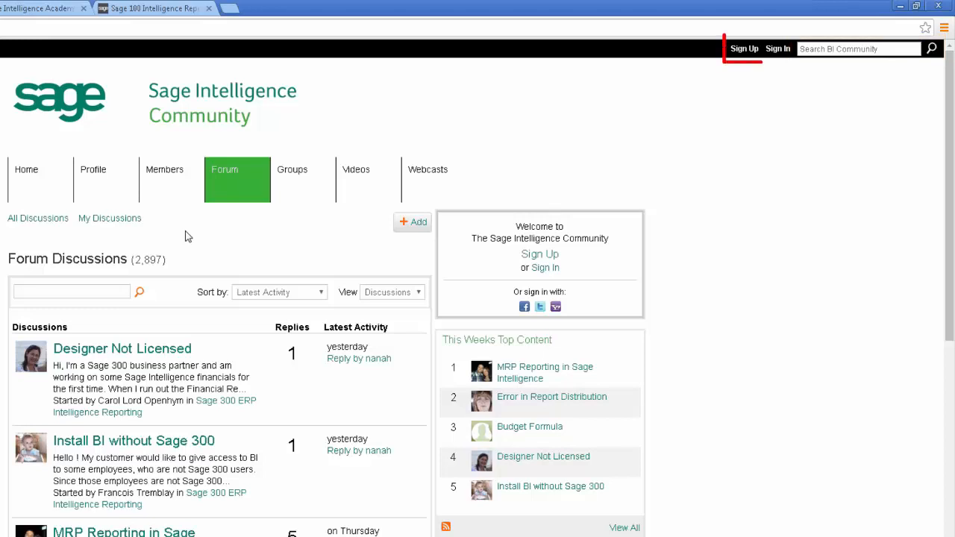
pyautogui.moveTo(743, 49)
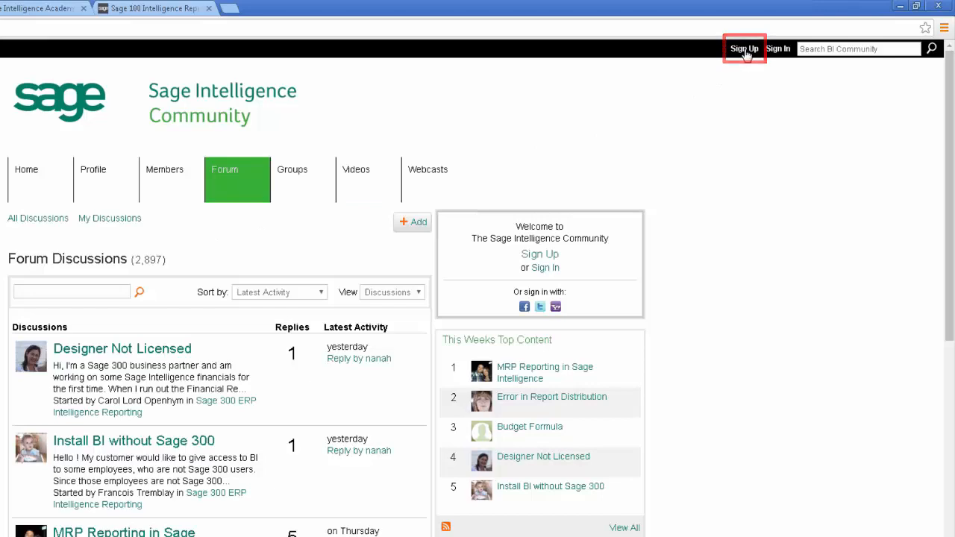
# View the community membership sign-up form, then go to the Sage Intelligence home page.
pyautogui.click(743, 48)
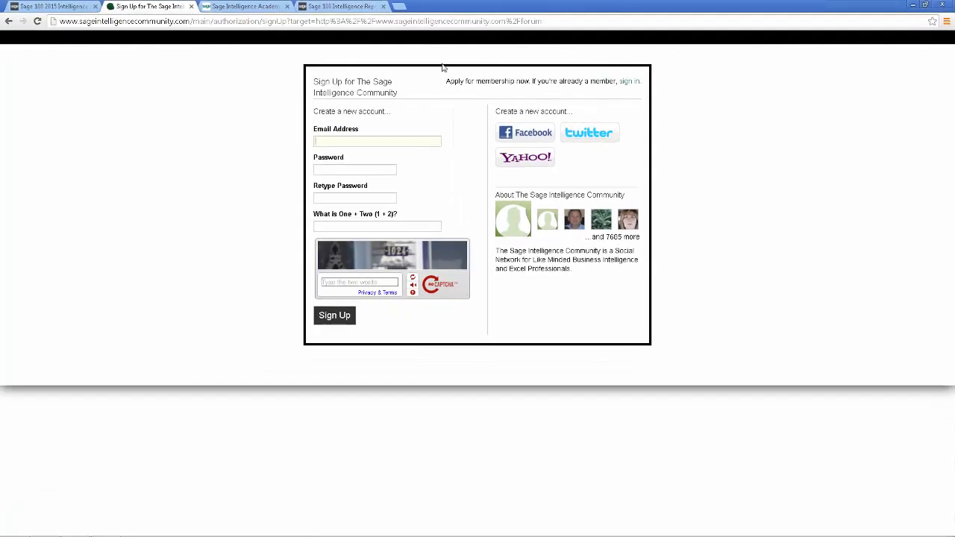
pyautogui.click(52, 6)
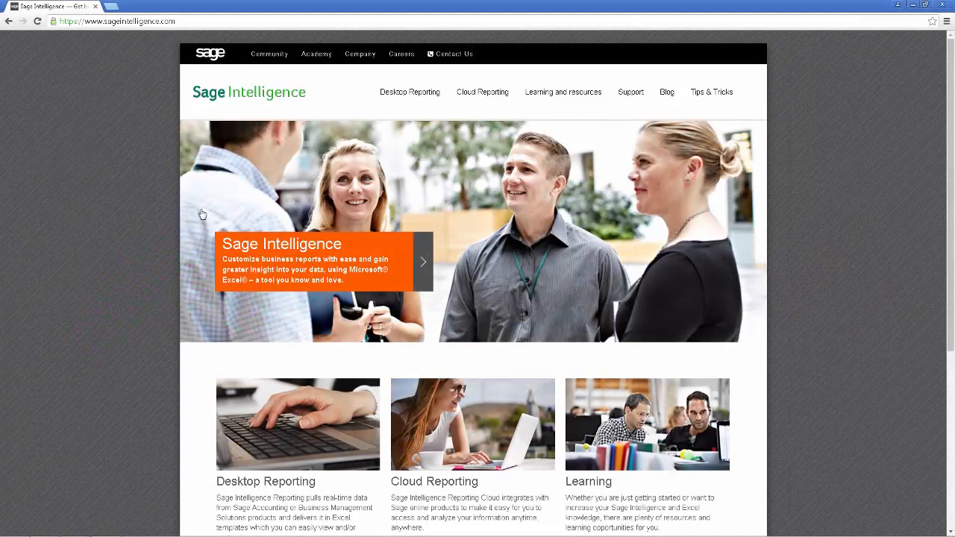
# Revisit the webcasts, Academy and forum tabs, ending on the kick-off page's support details.
pyautogui.click(562, 91)
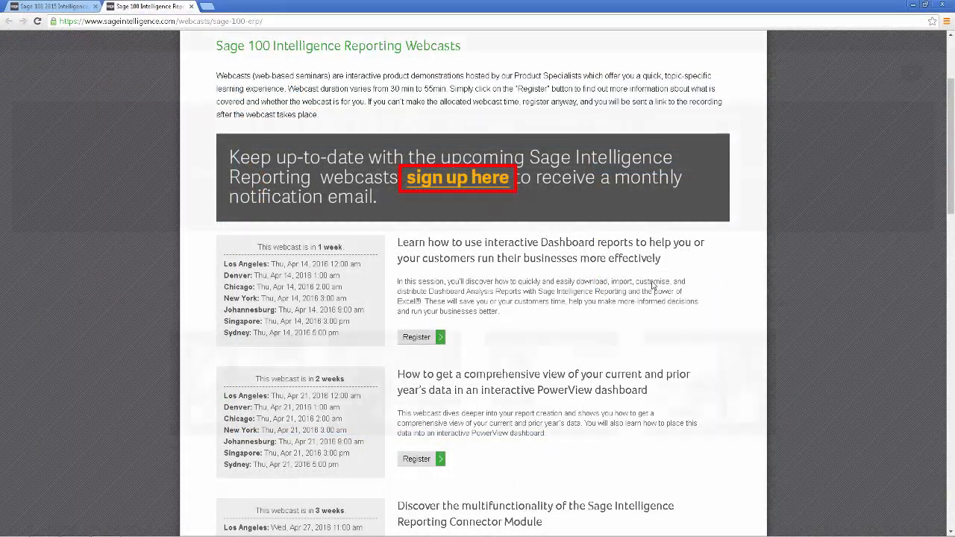
pyautogui.click(456, 178)
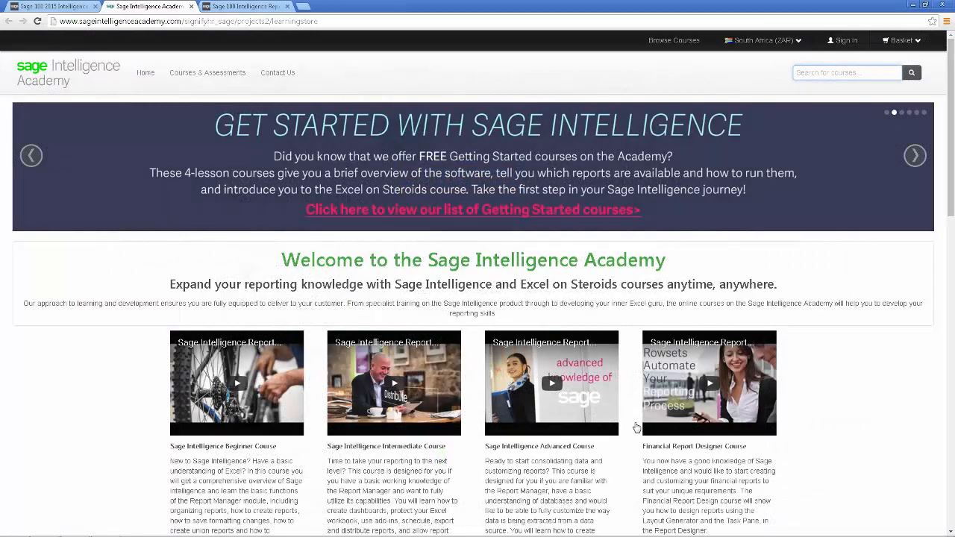
pyautogui.click(149, 6)
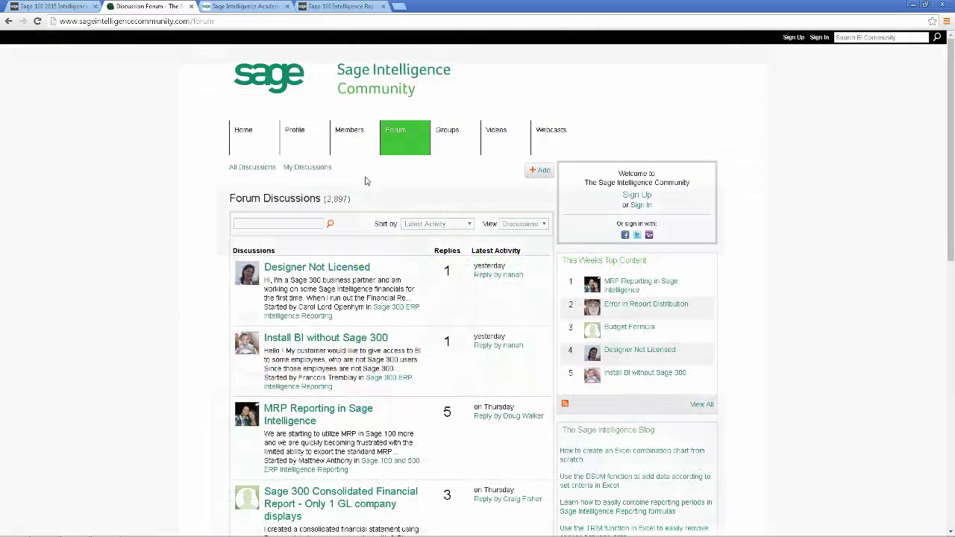
pyautogui.click(52, 6)
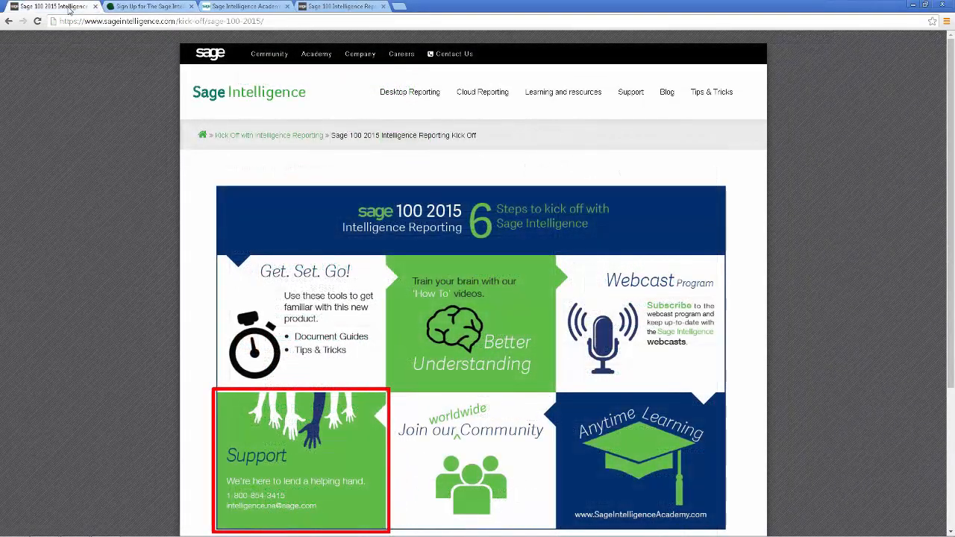